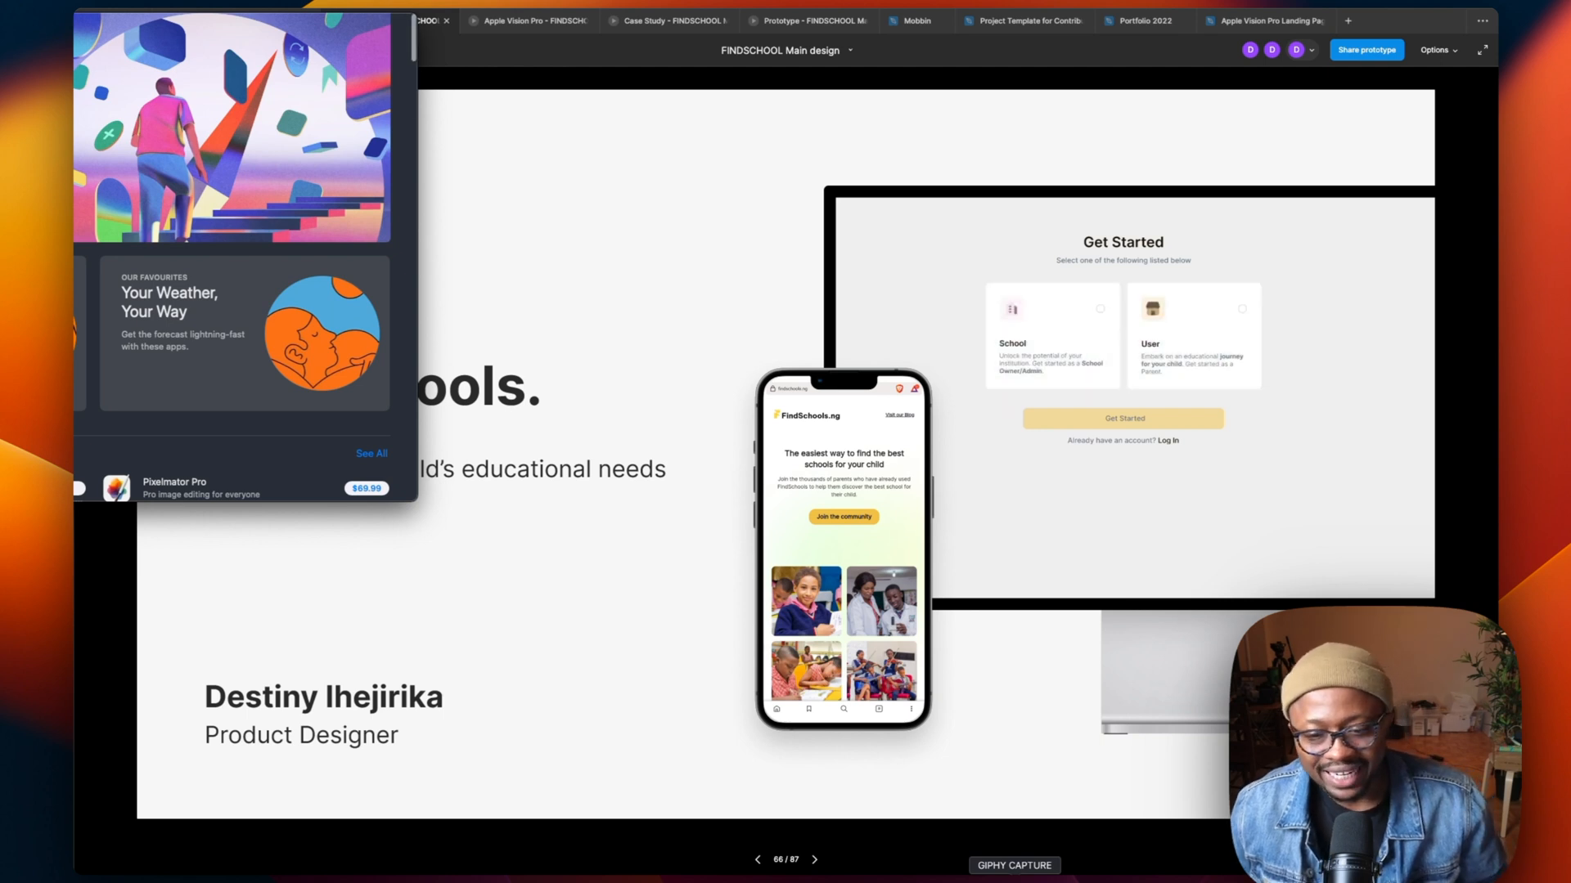
Choose School, start Get Started and advance the embedded sign-up flow in the presented slide.
left_click(1052, 336)
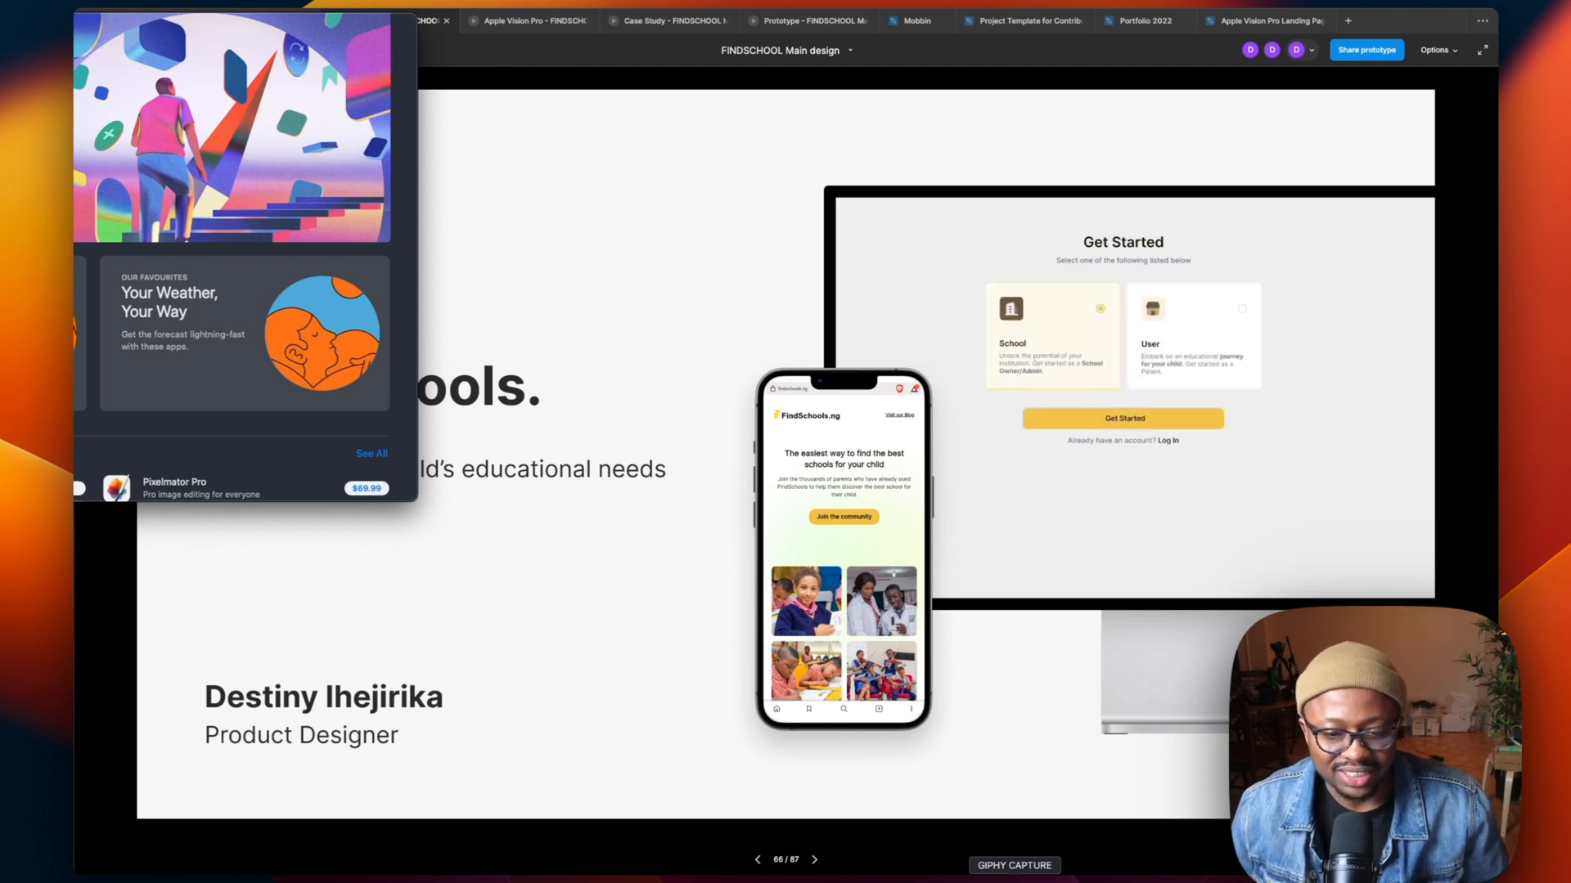
left_click(1122, 419)
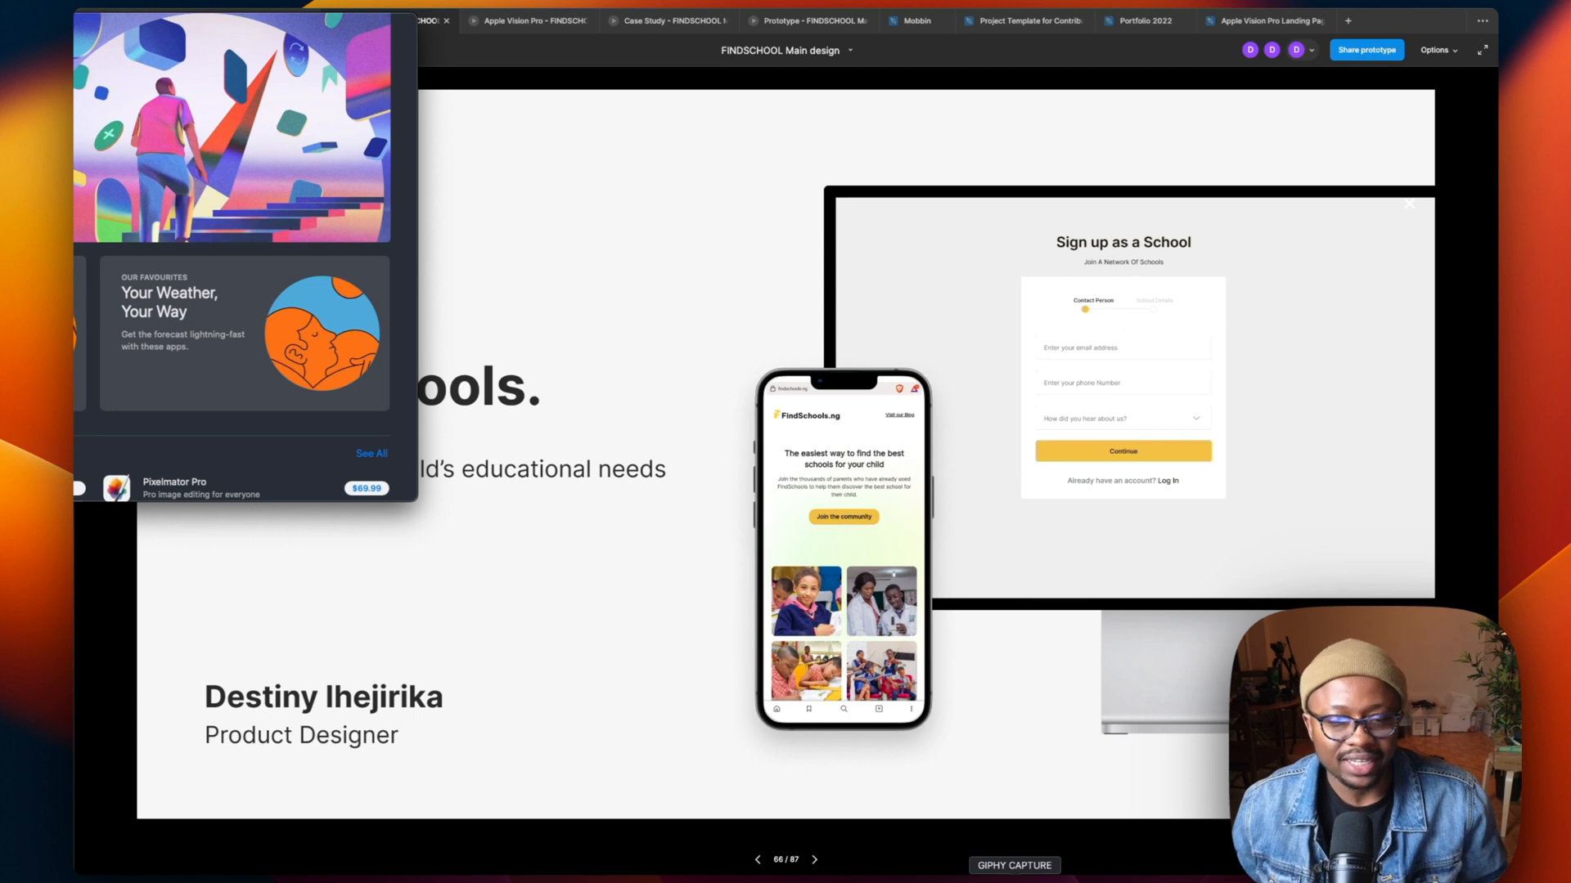
left_click(1123, 452)
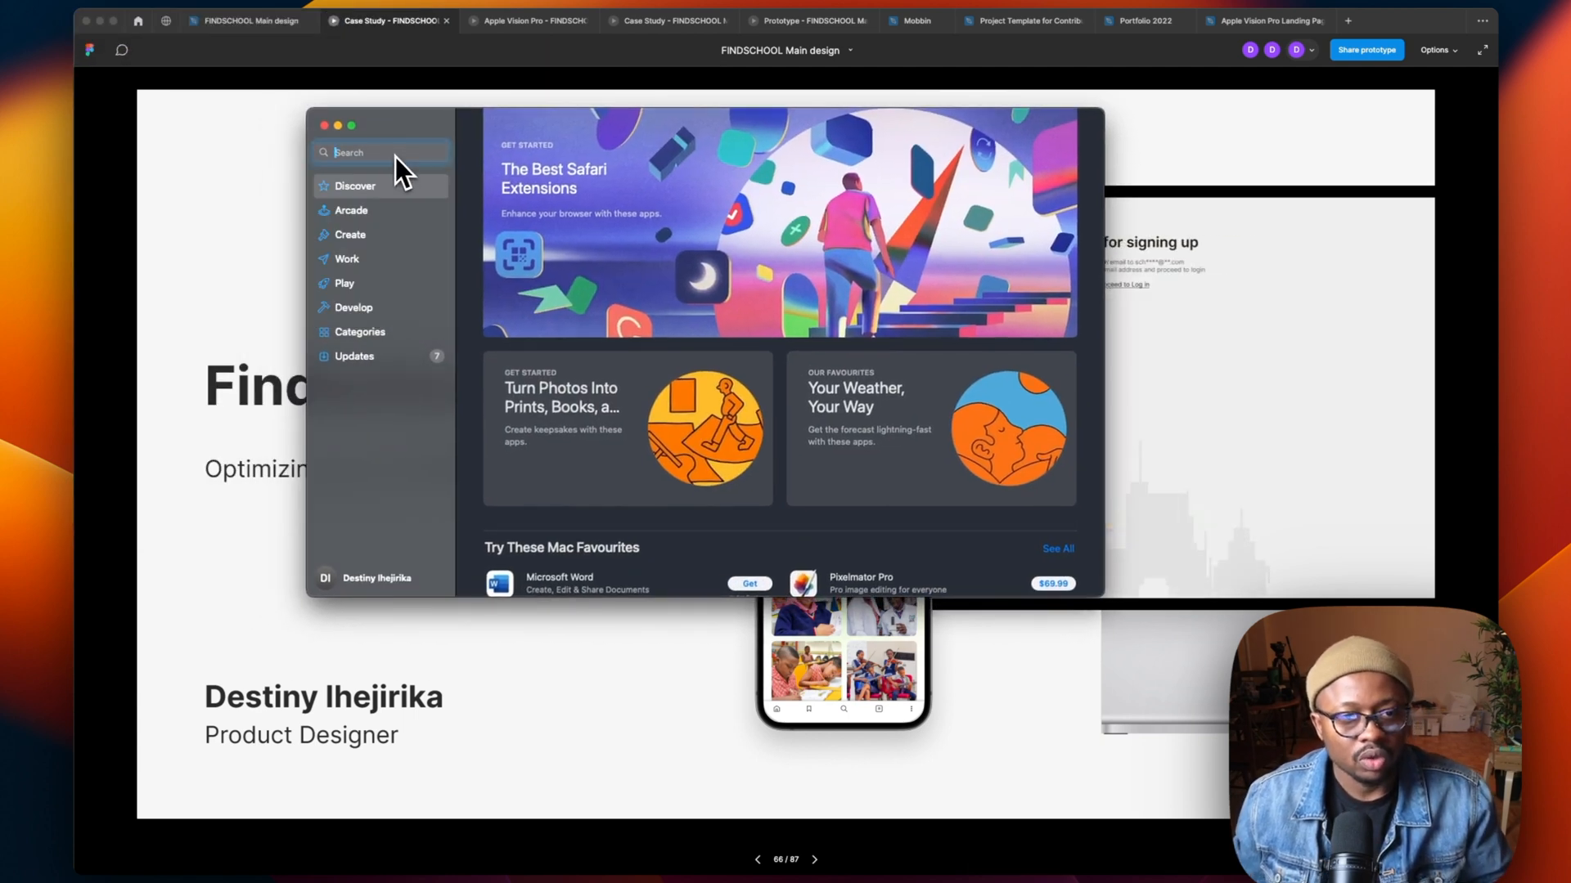
Search the App Store for GIPHY Capture to list the GIF maker app.
left_click(381, 153)
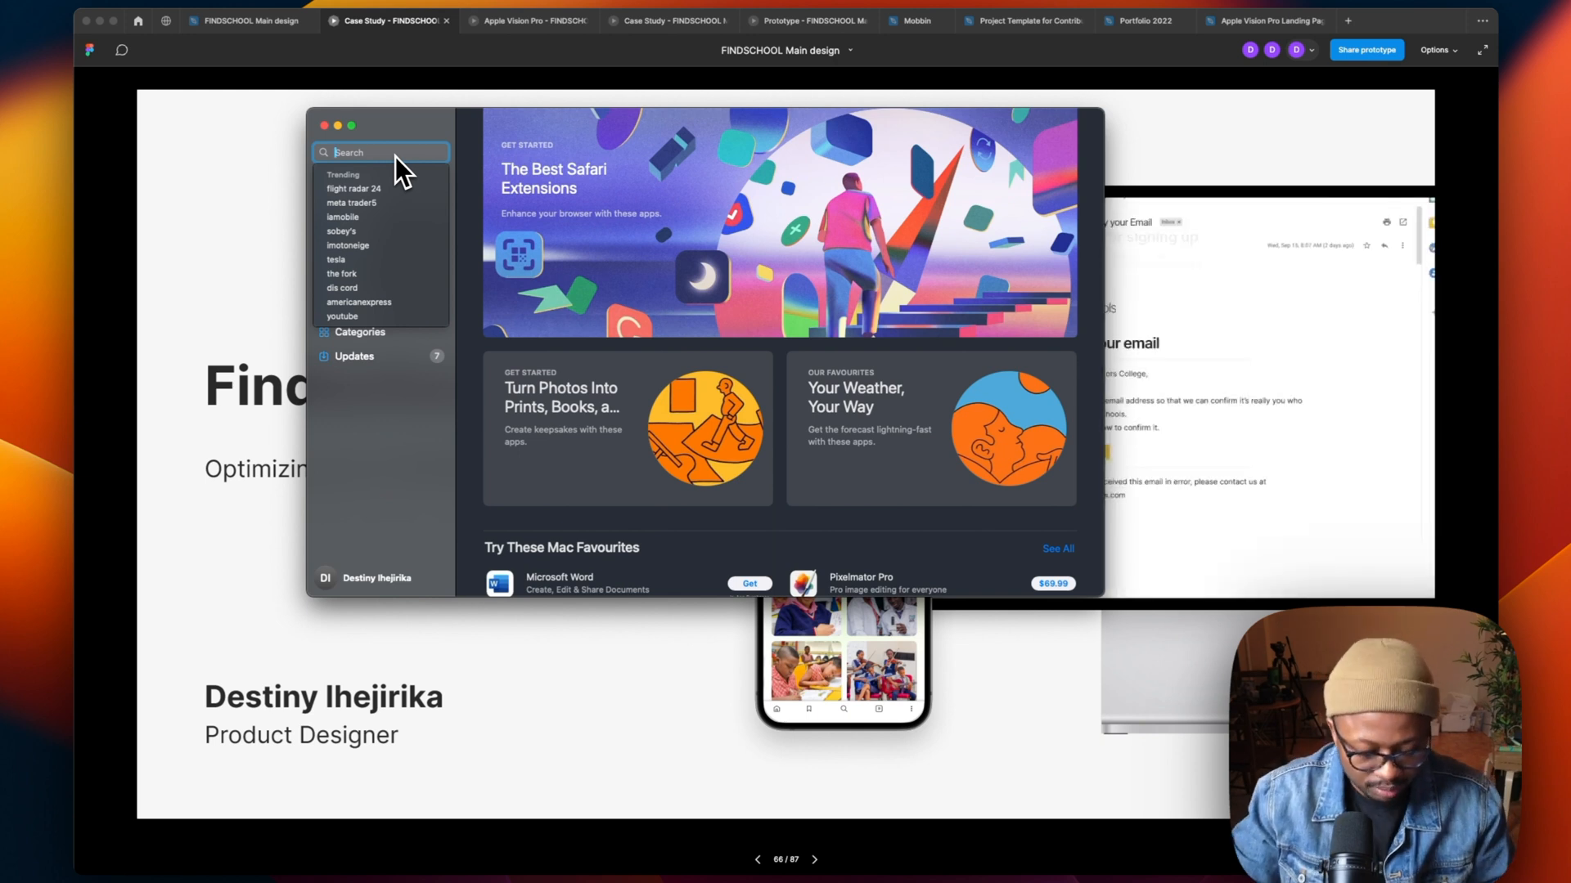
type("GLIPHY")
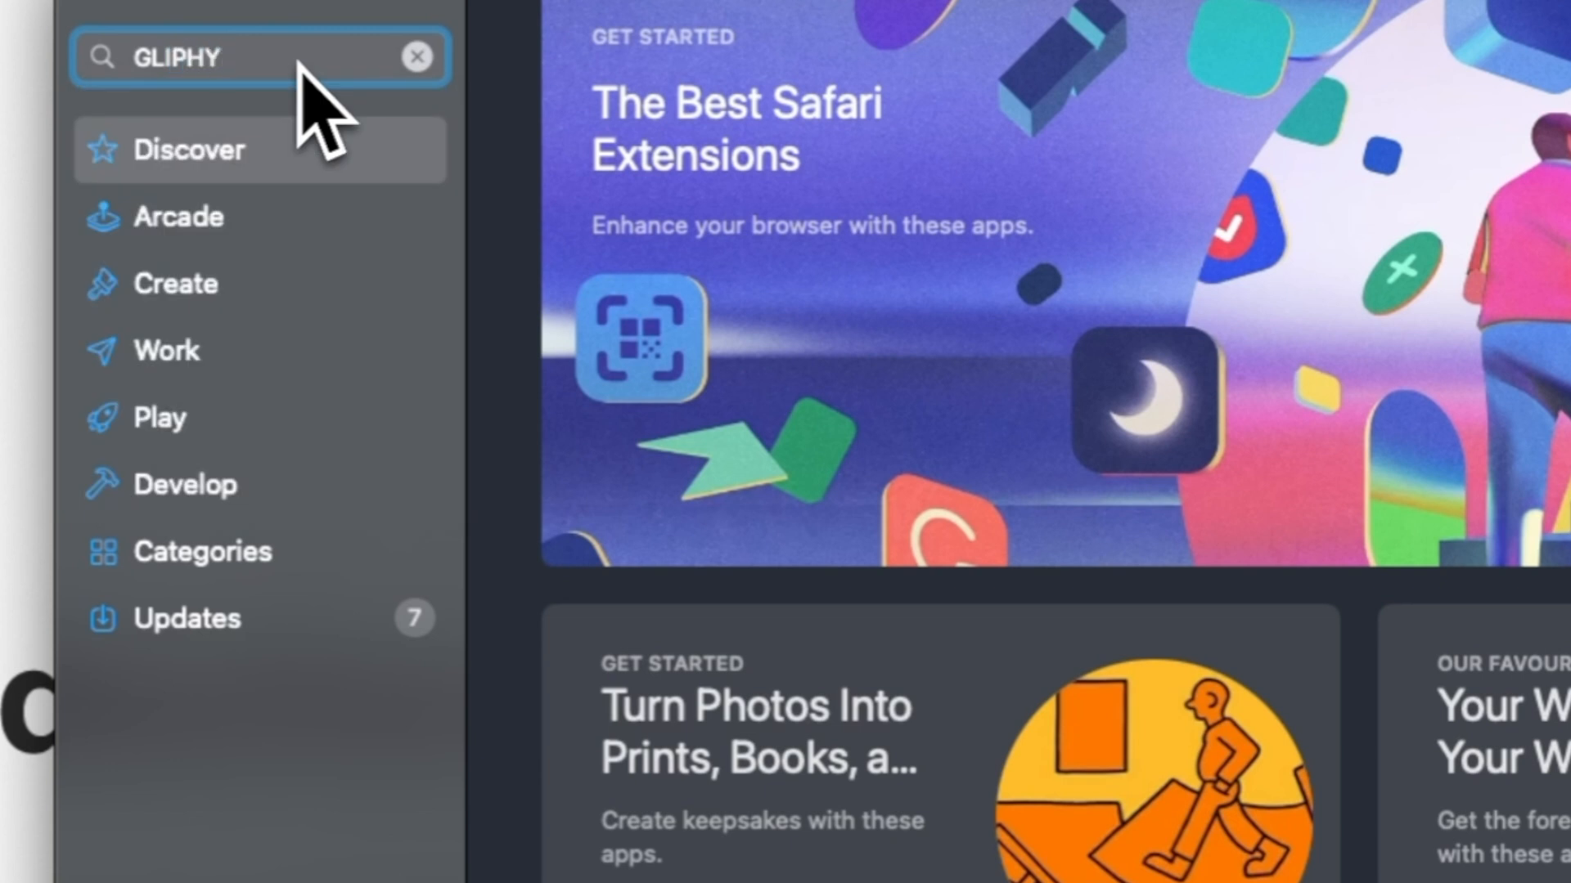
type("CAPYURE")
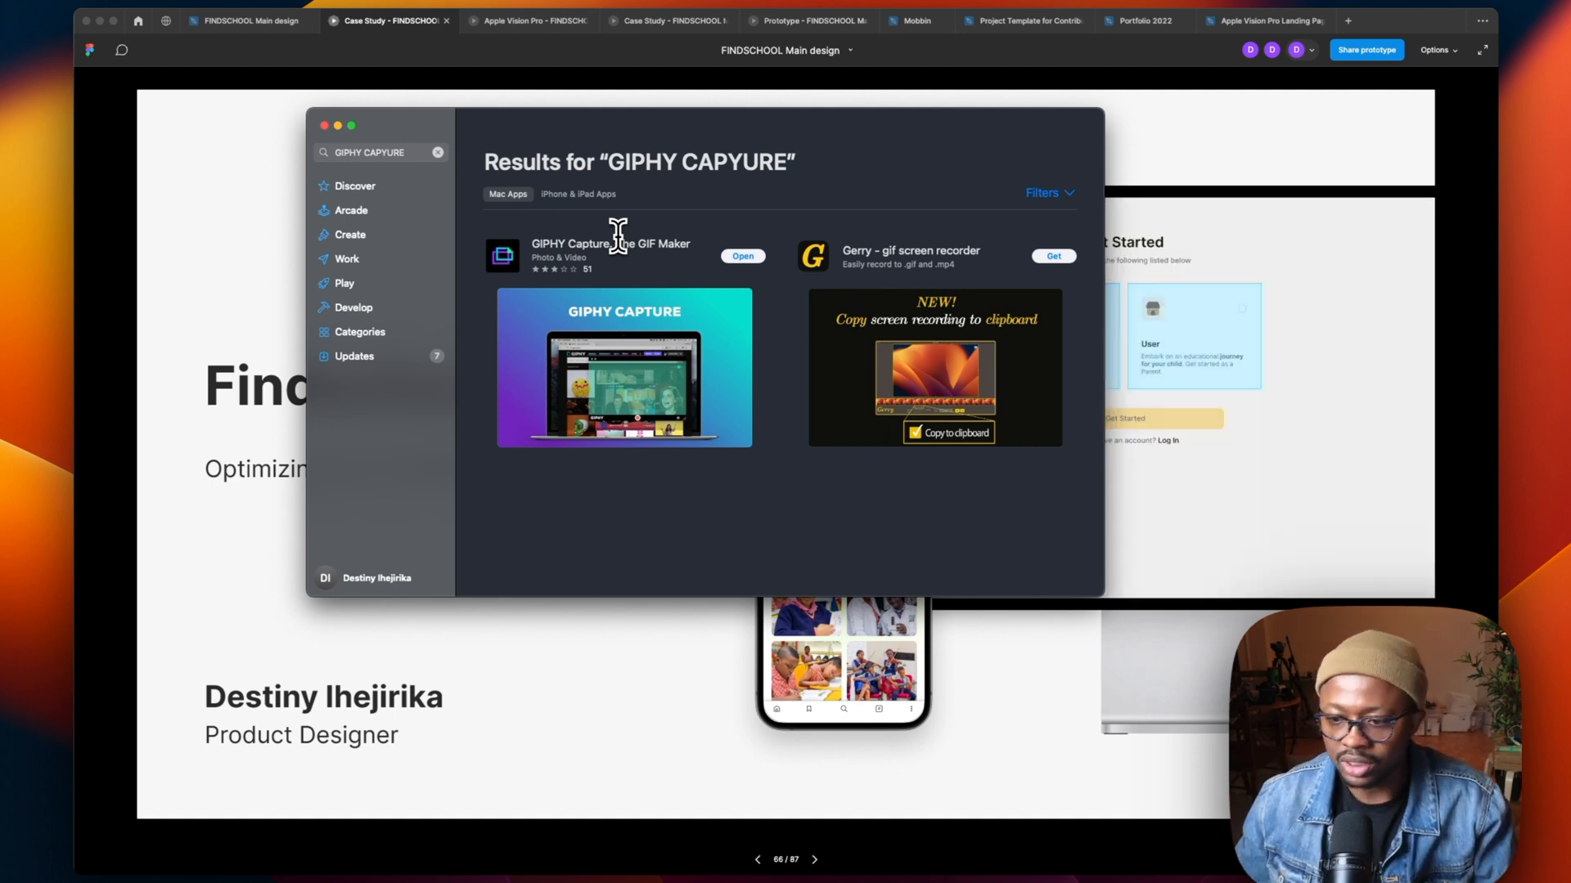
mouse_move(876, 697)
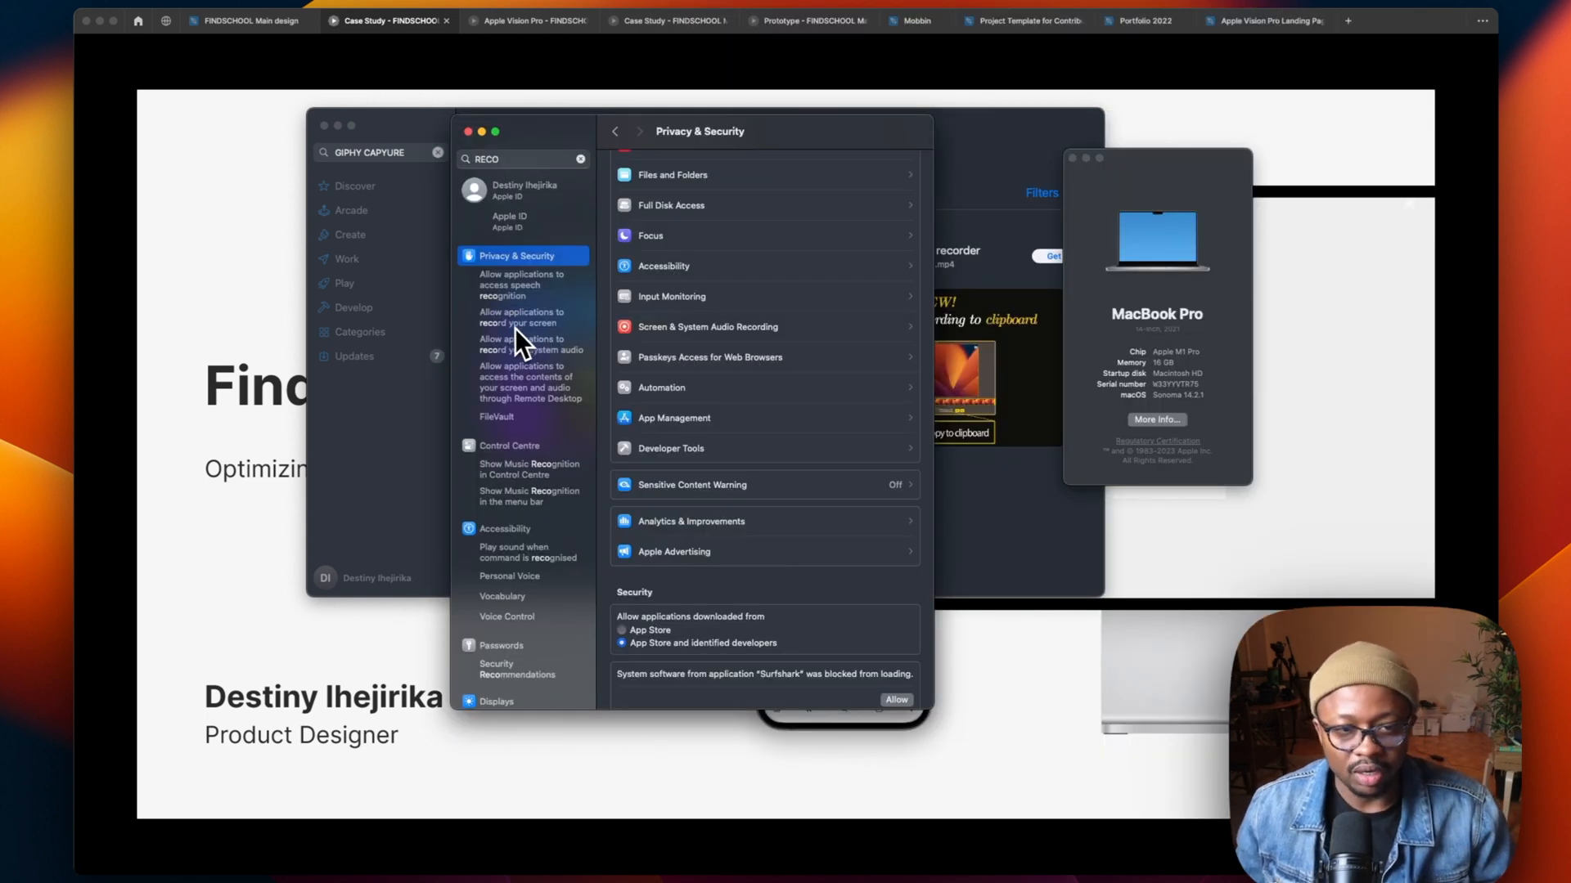
Show the Screen & System Audio Recording permissions with GIPHY Capture enabled.
left_click(520, 318)
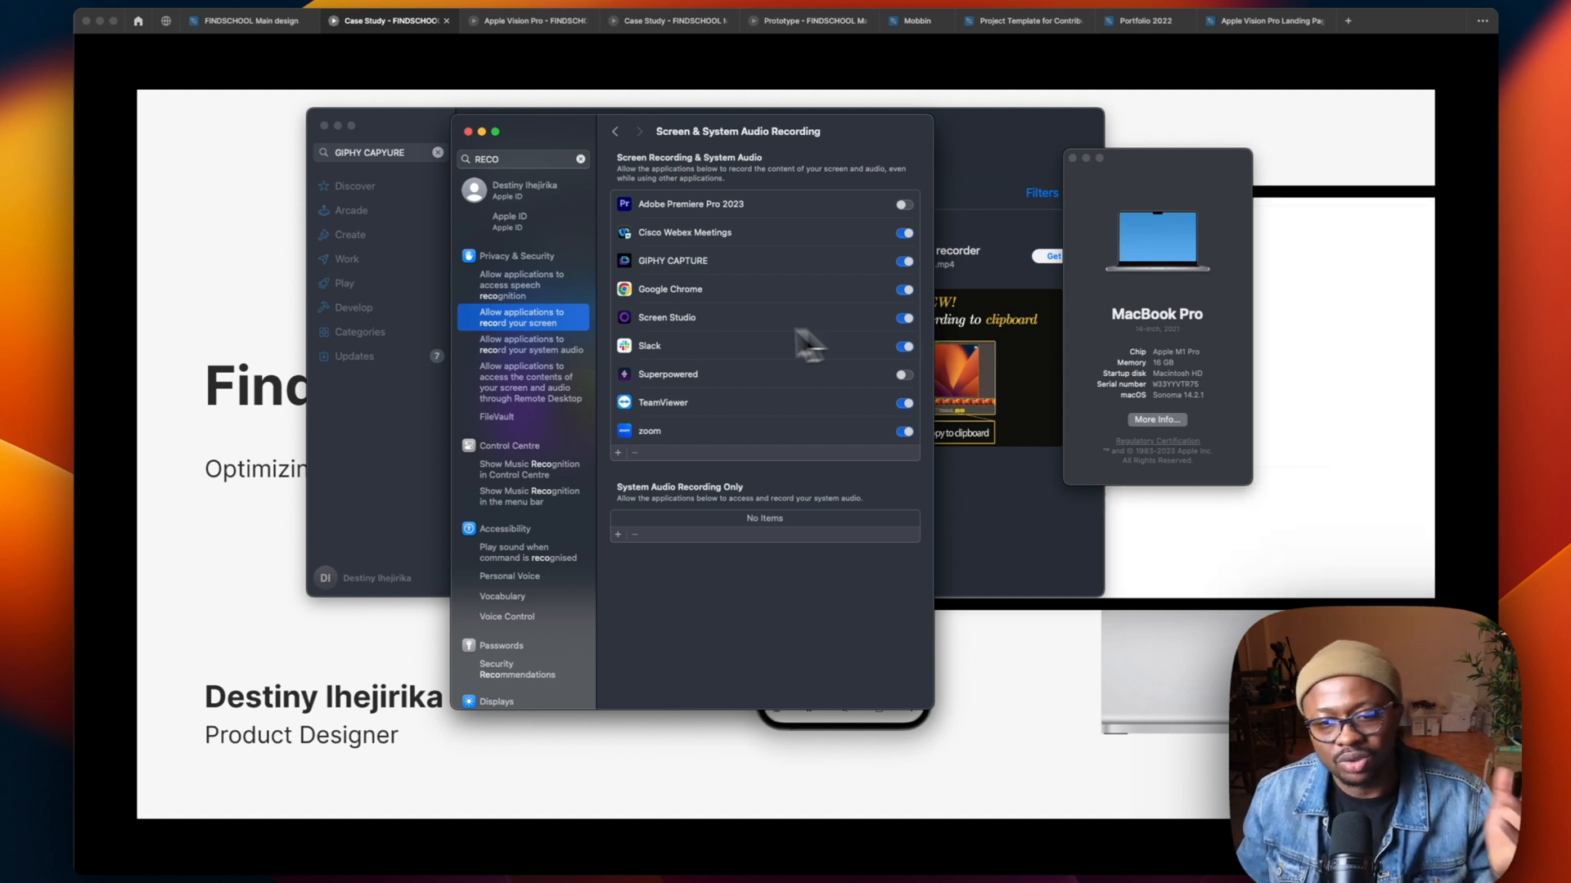
mouse_move(846, 400)
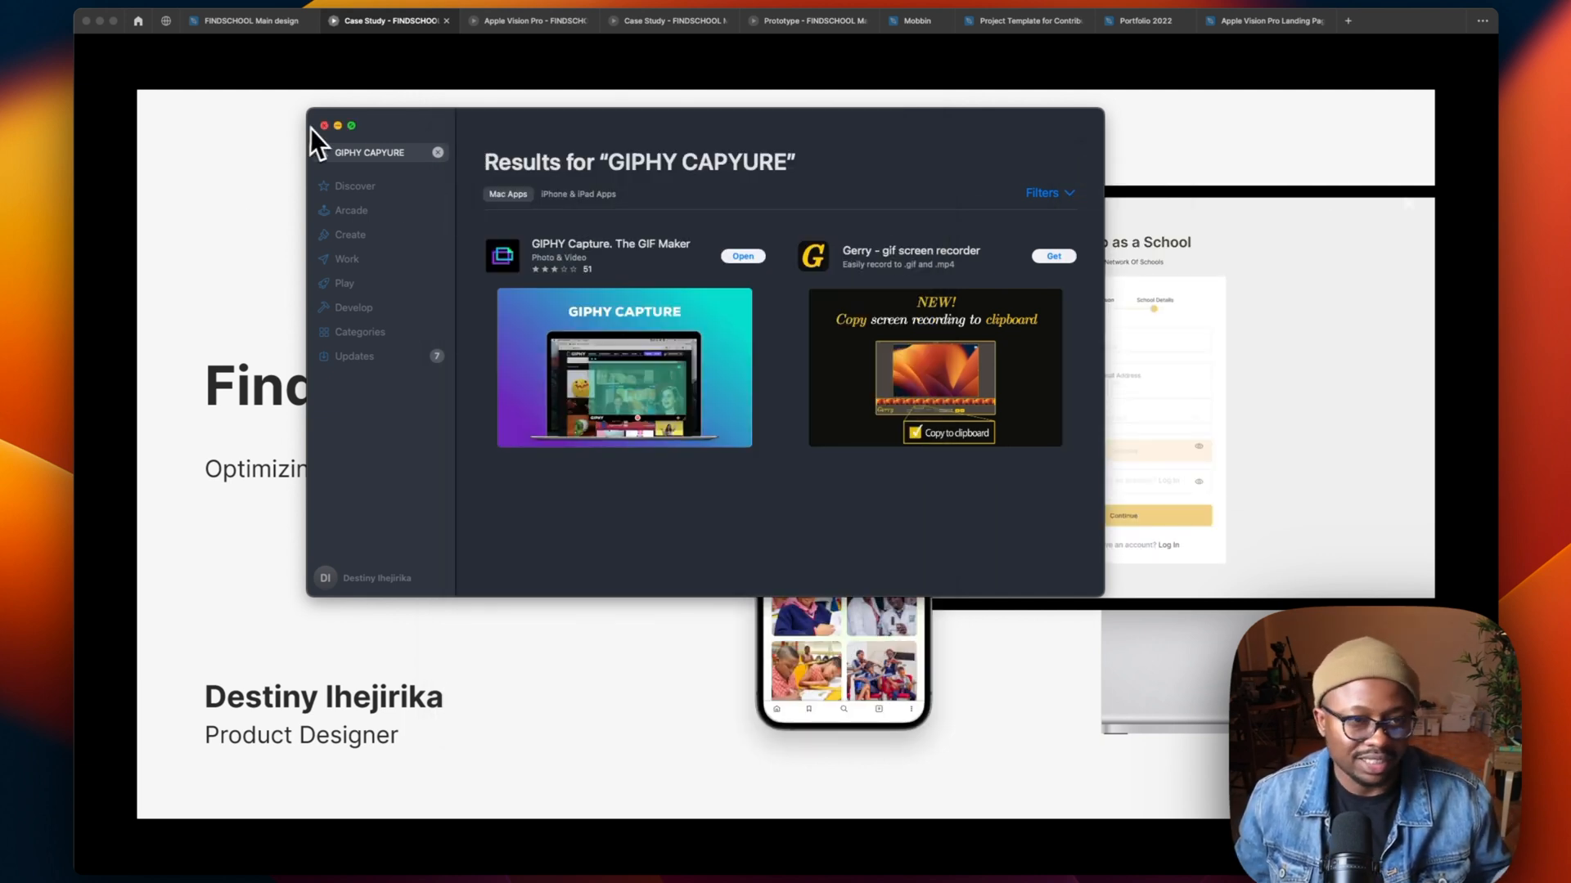
Close the App Store so GIPHY Capture's frame sits over the Findschools prototype.
left_click(249, 20)
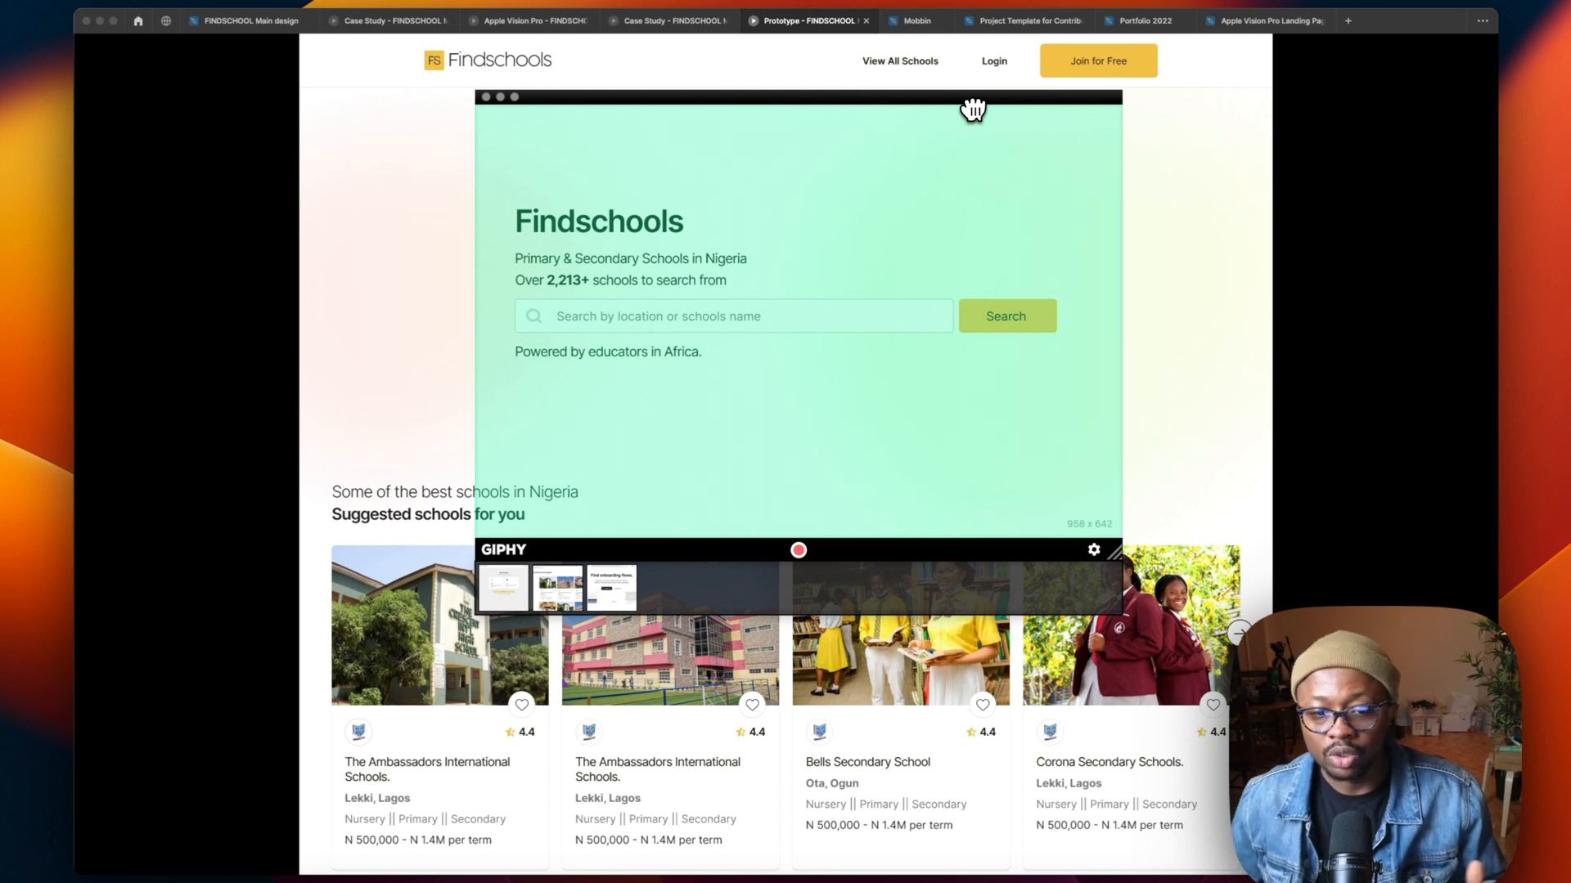
mouse_move(1119, 547)
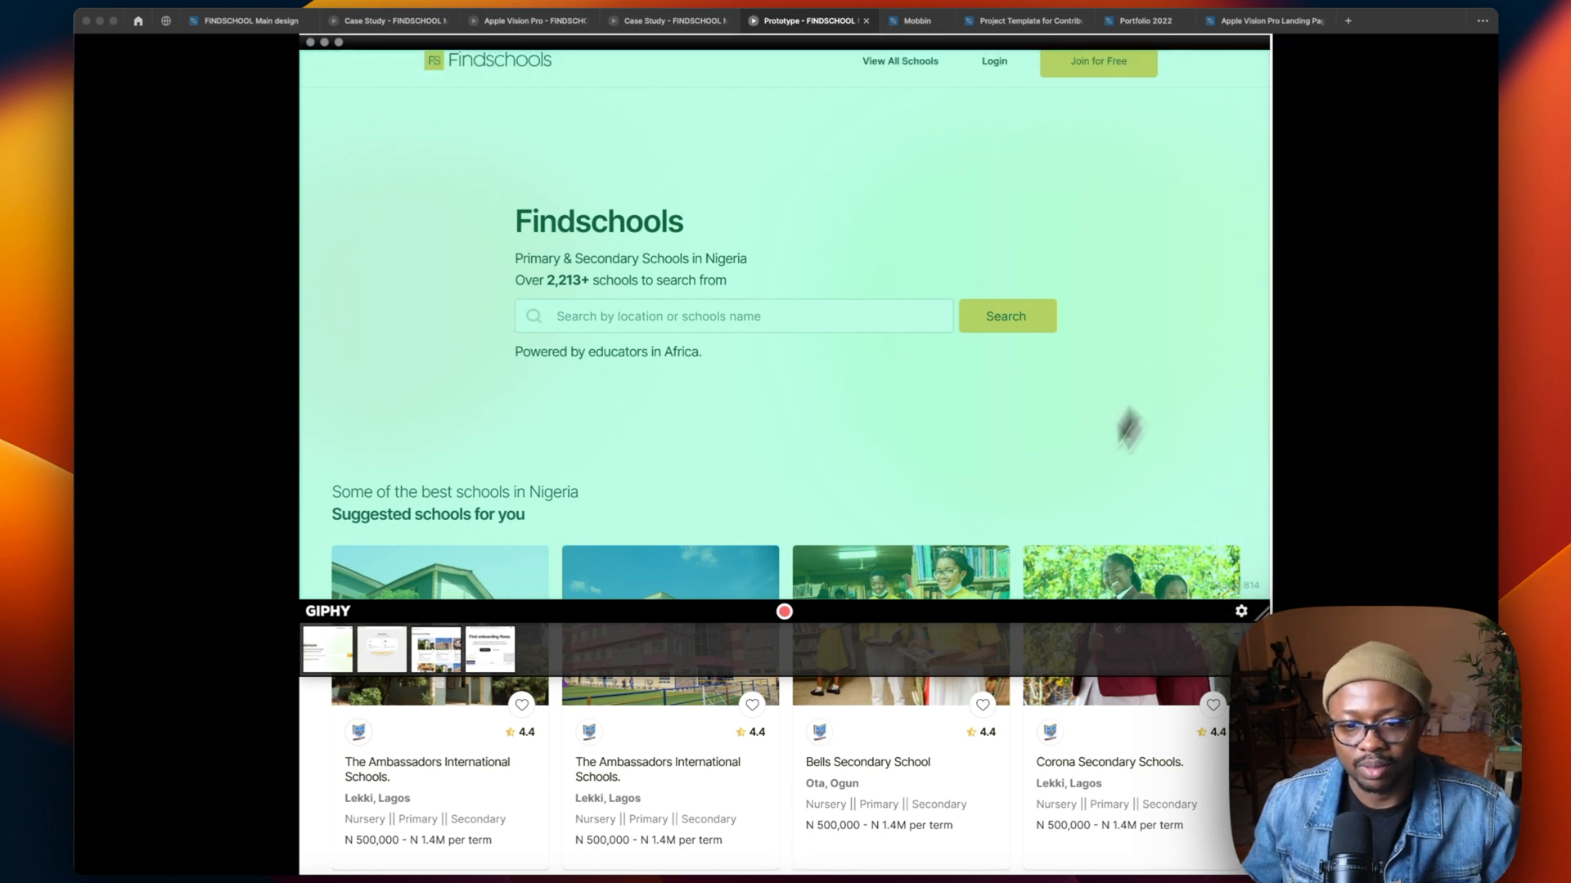
mouse_move(1162, 666)
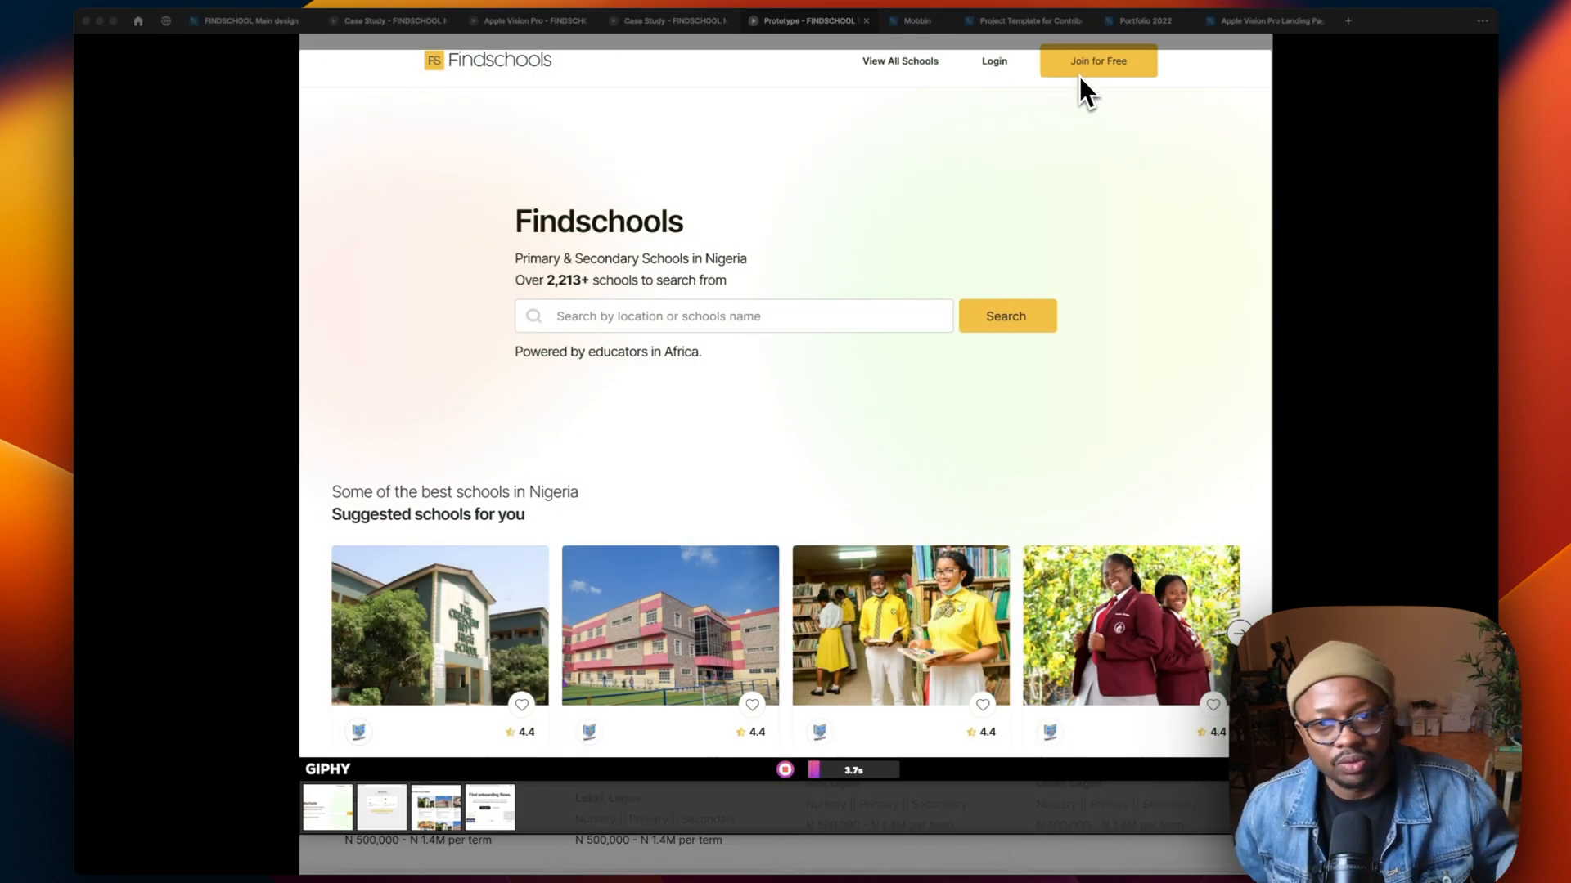
Record the flow: Join for Free, School, Get Started, both Continue steps, then Proceed to Log in.
left_click(1096, 60)
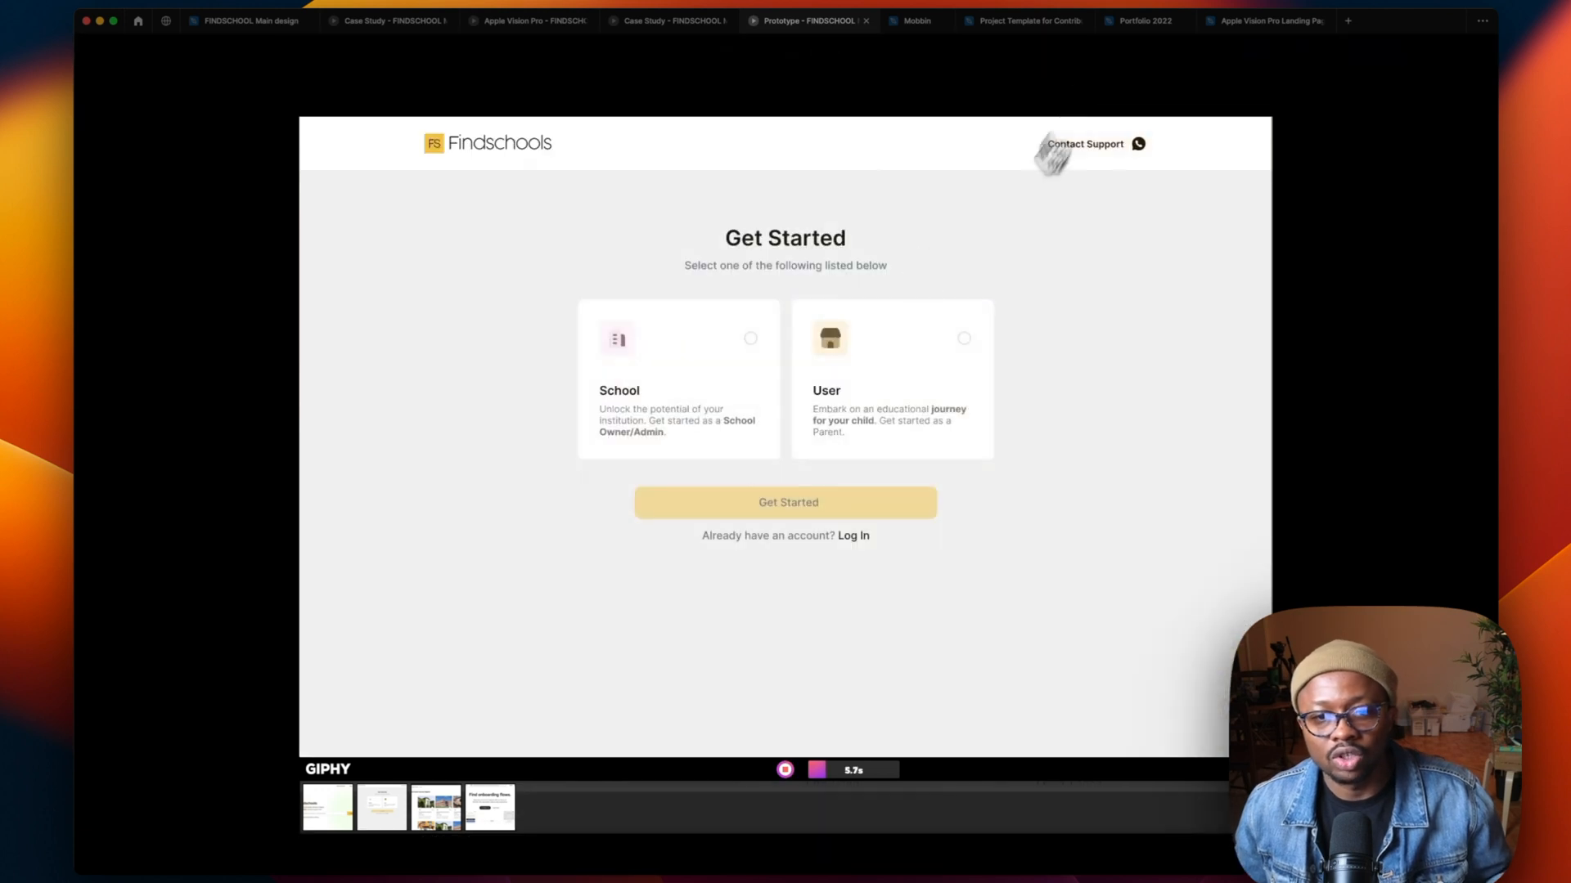
left_click(677, 378)
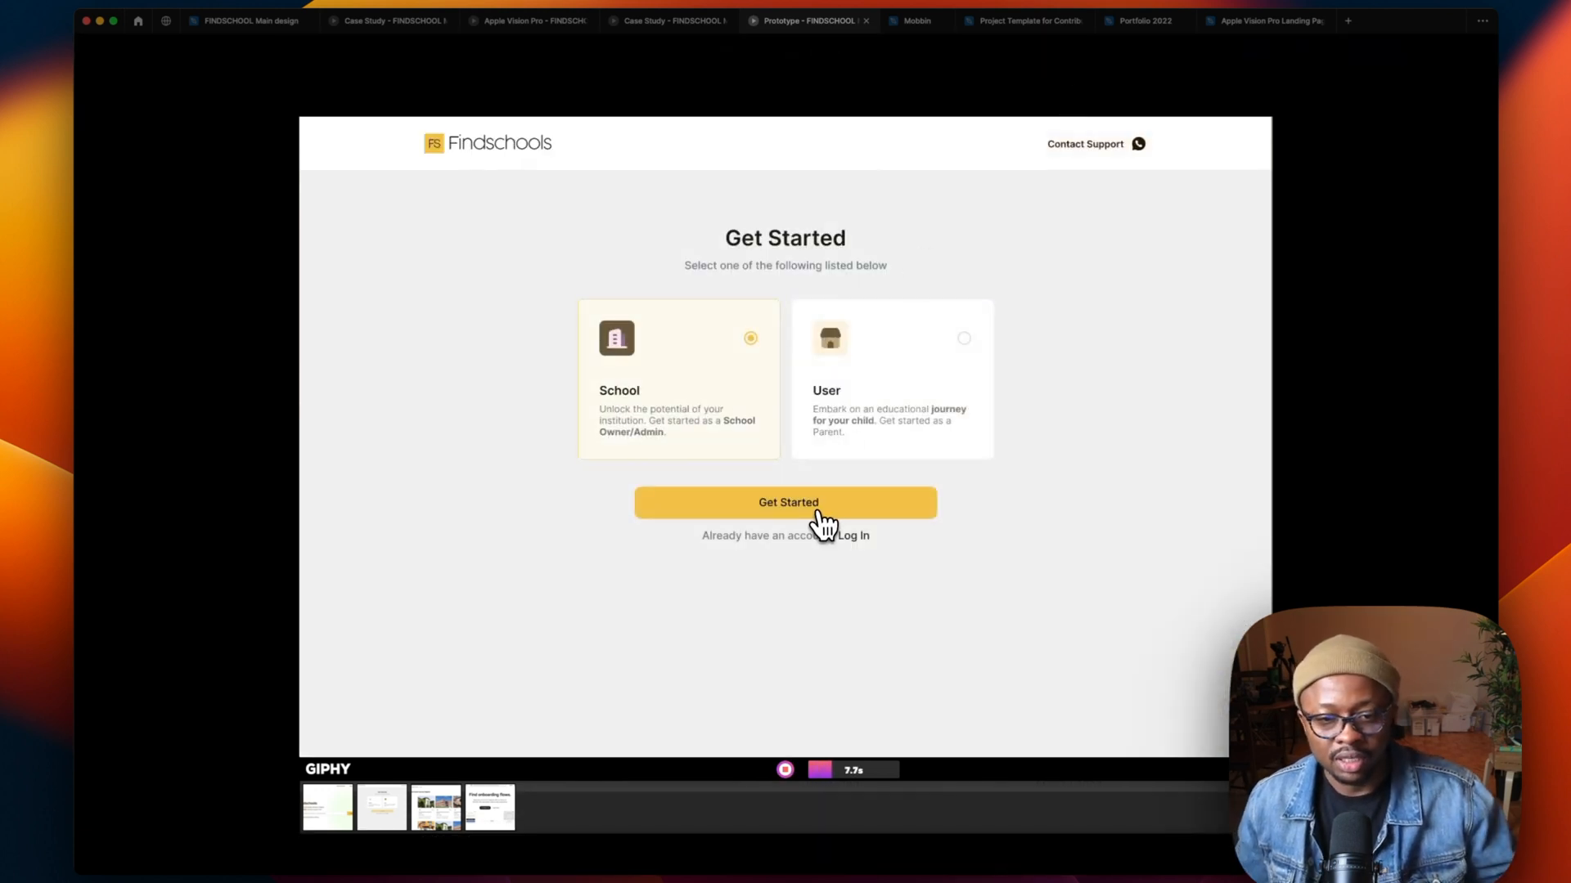
left_click(786, 502)
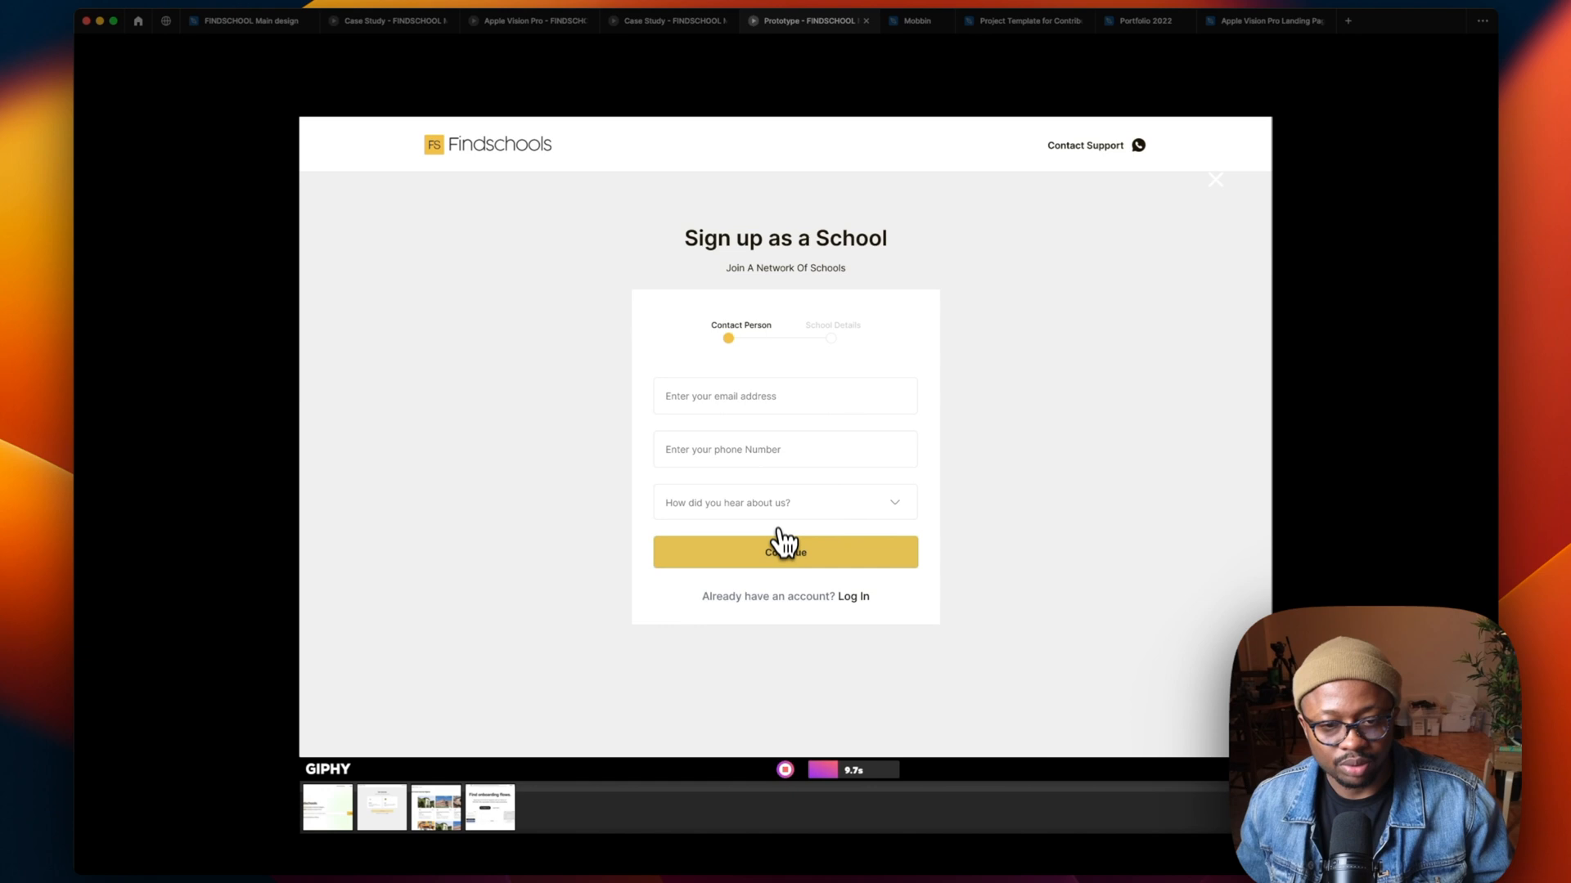
left_click(783, 551)
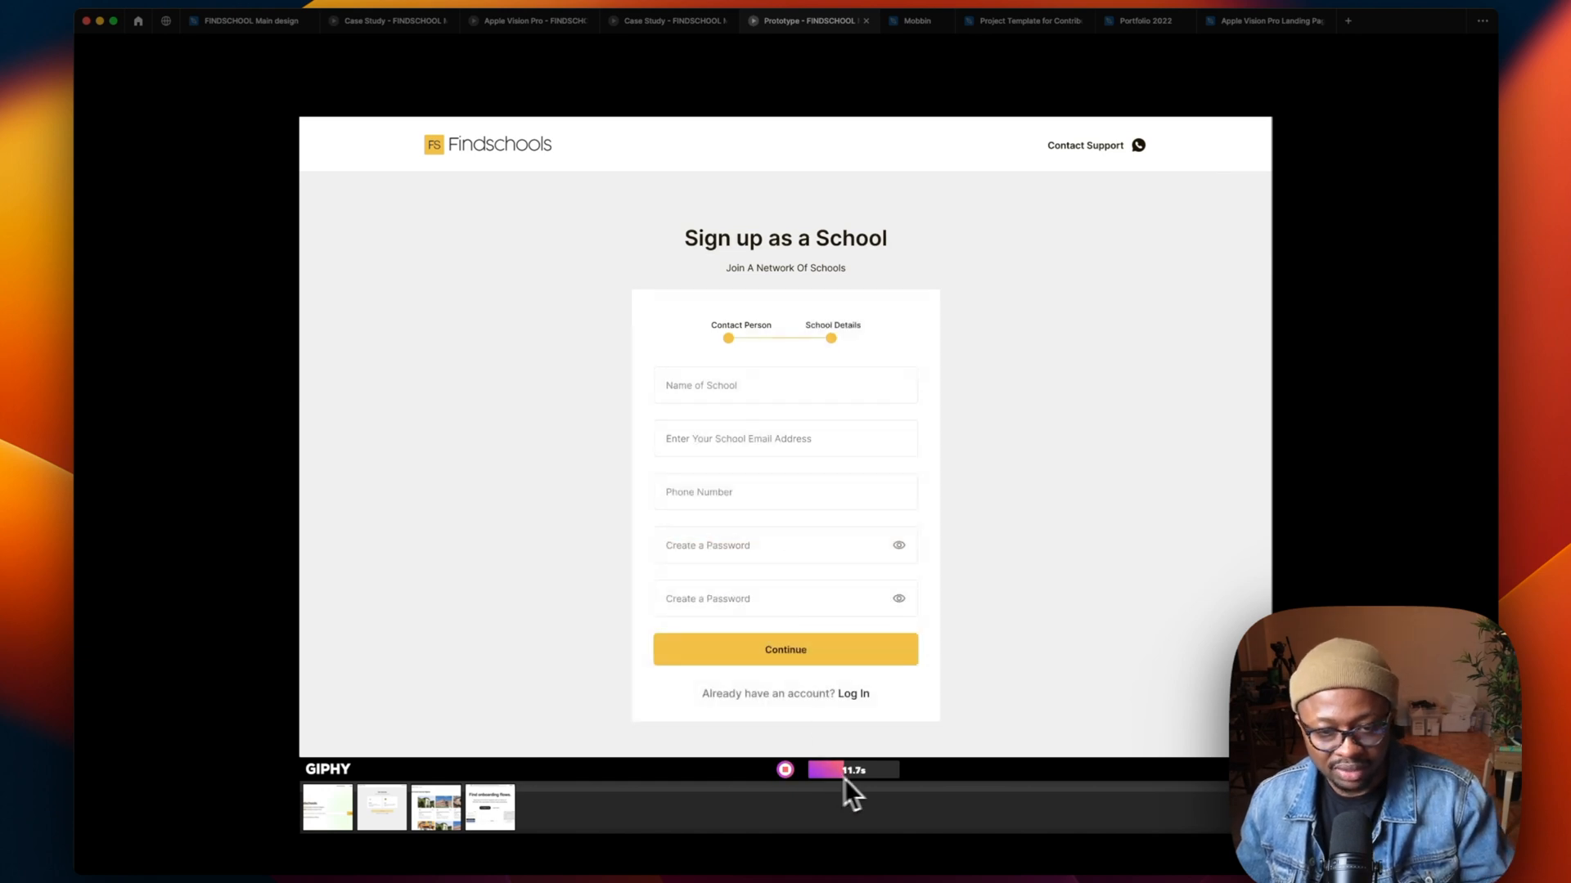
left_click(784, 649)
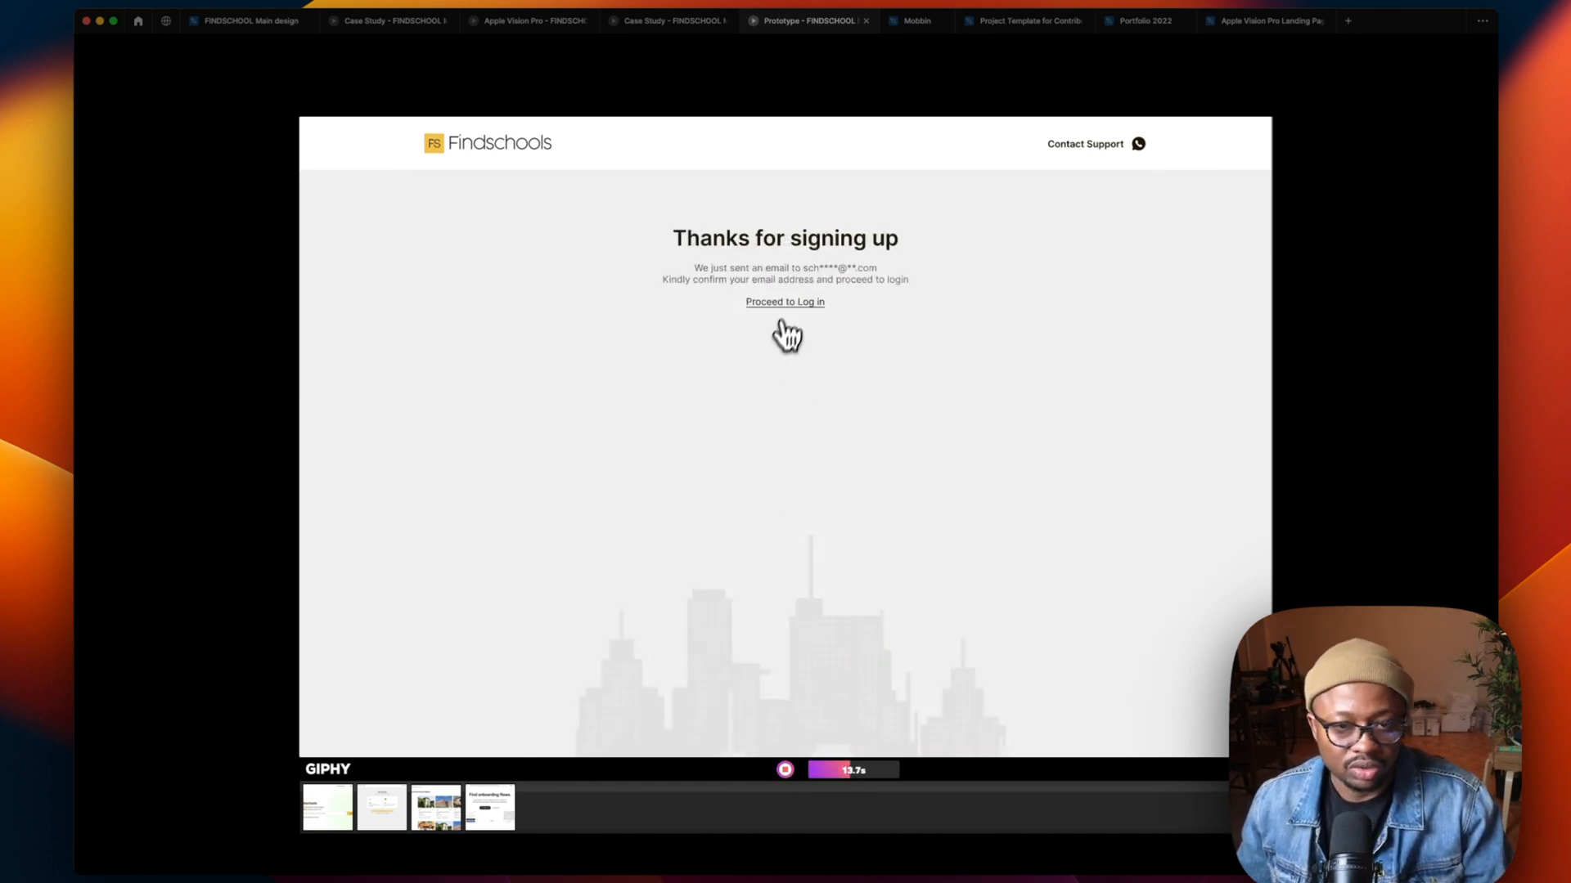
left_click(784, 301)
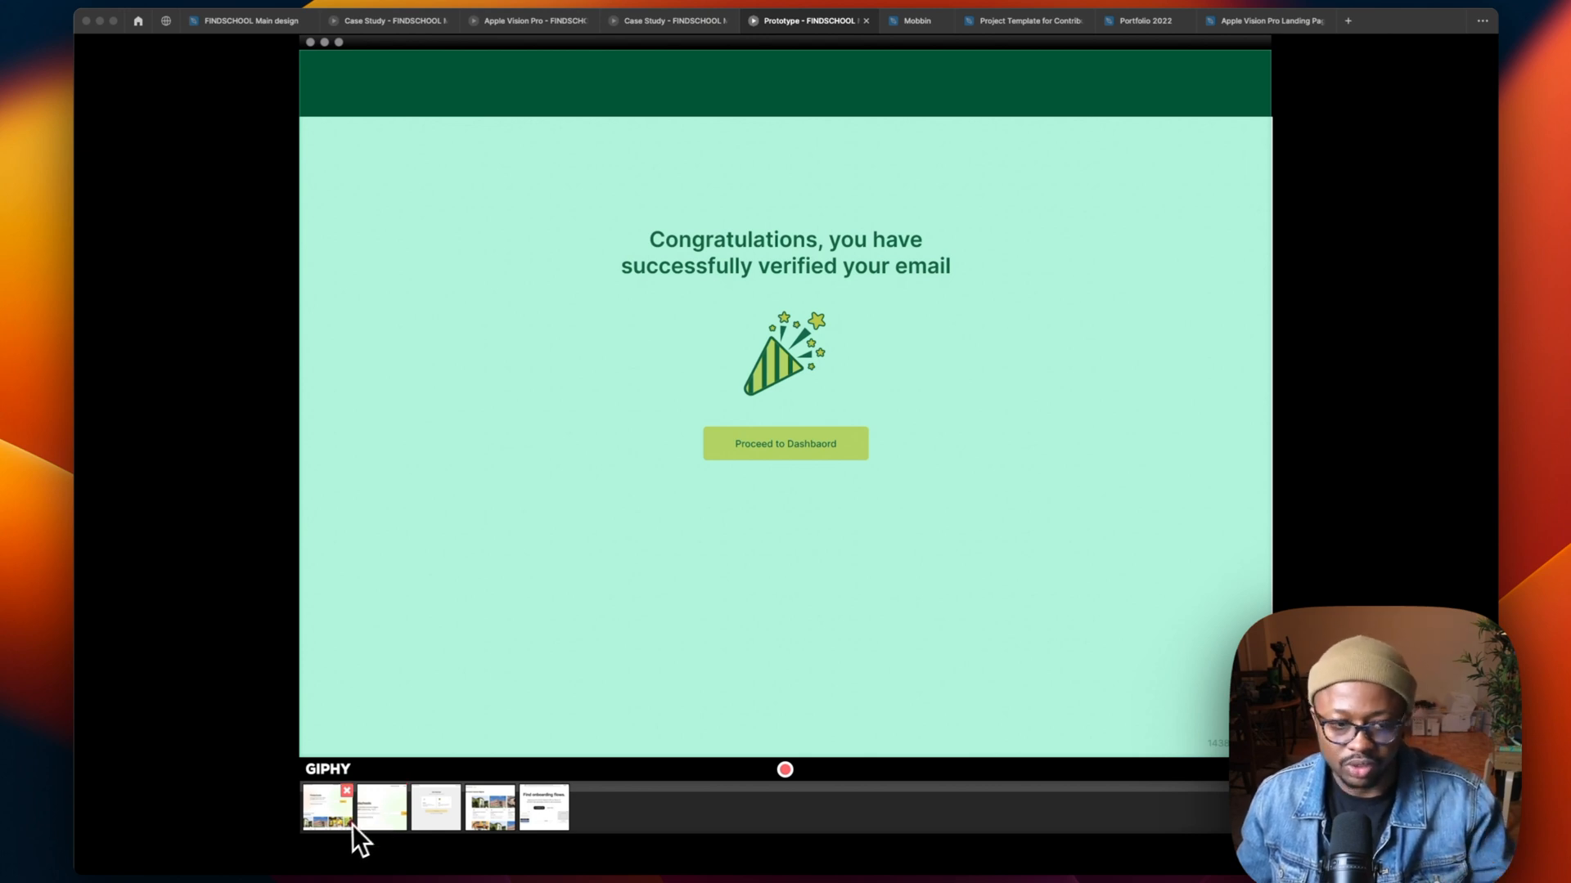
Edit the new capture and settle its loop type on Normal after trying reverse and ping-pong.
left_click(327, 806)
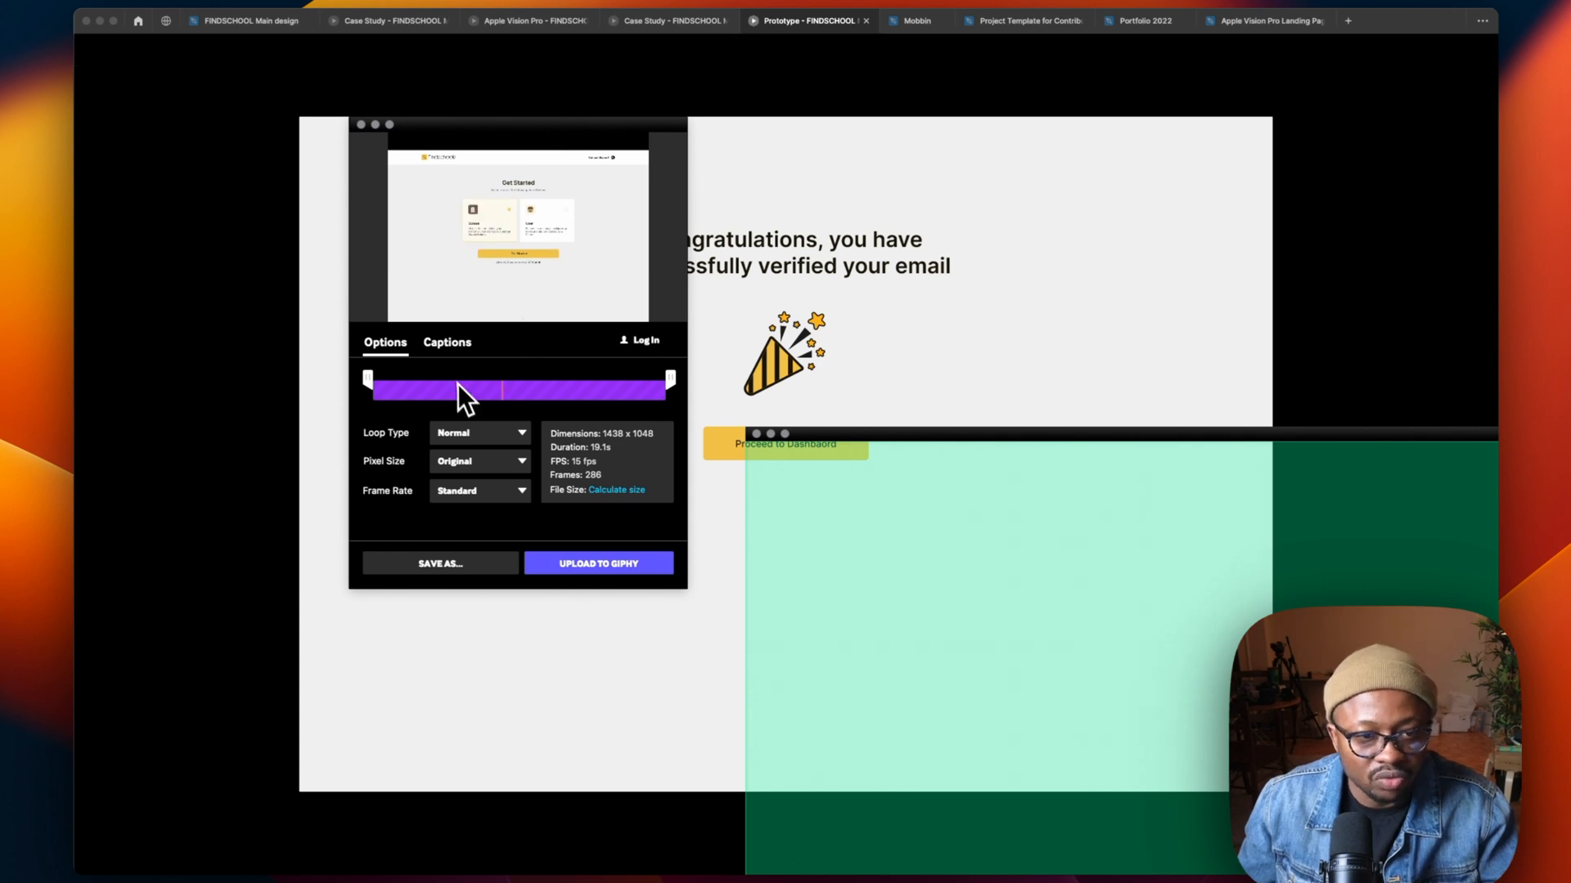
left_click_drag(461, 391, 516, 391)
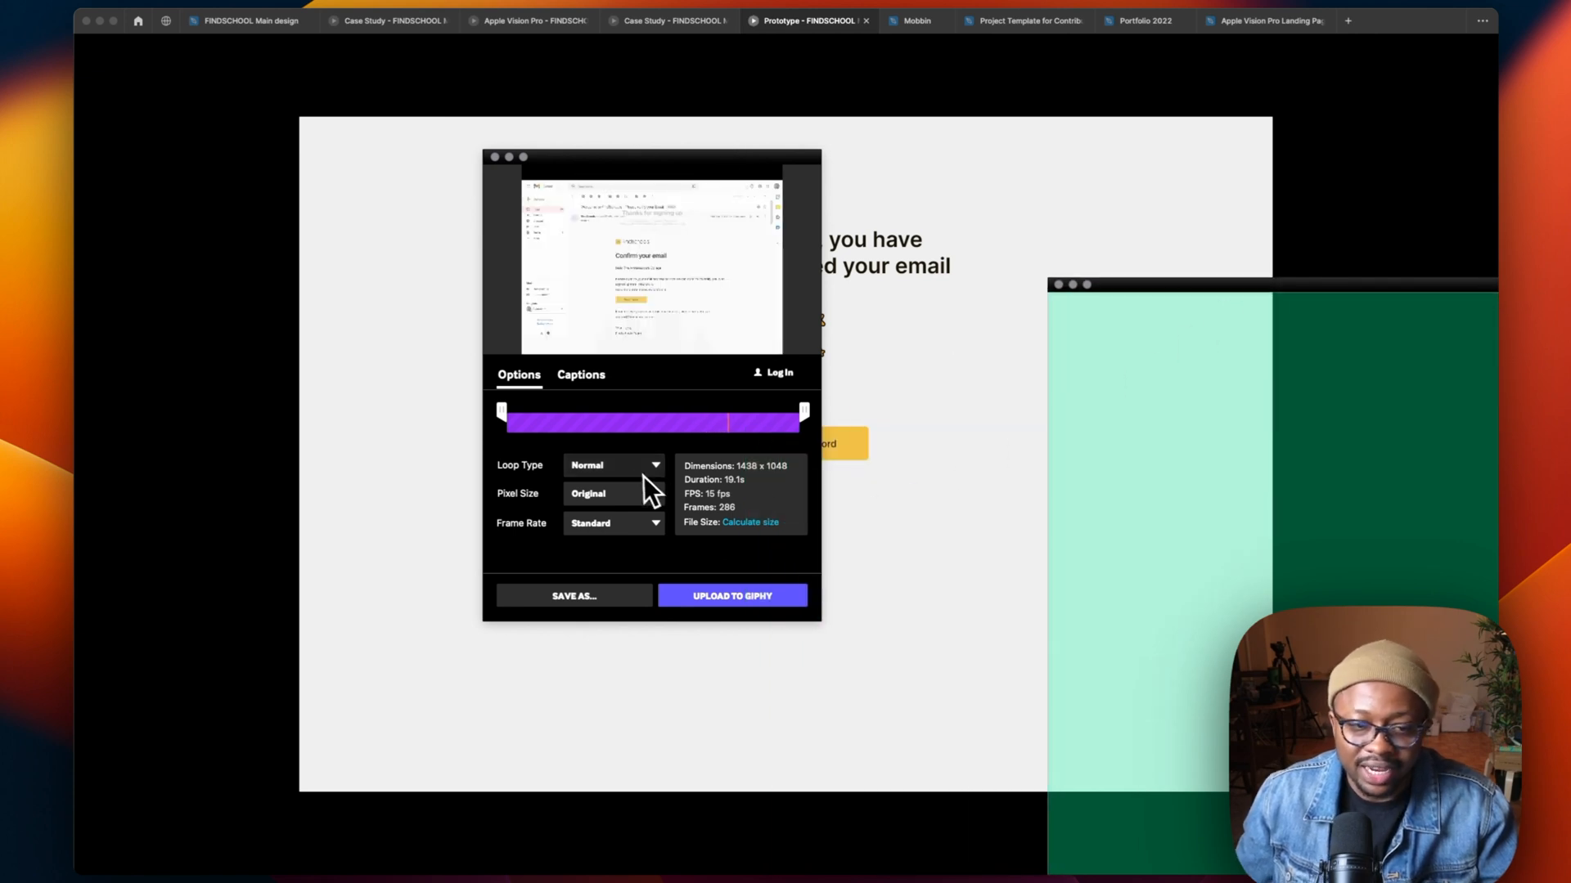
left_click(614, 465)
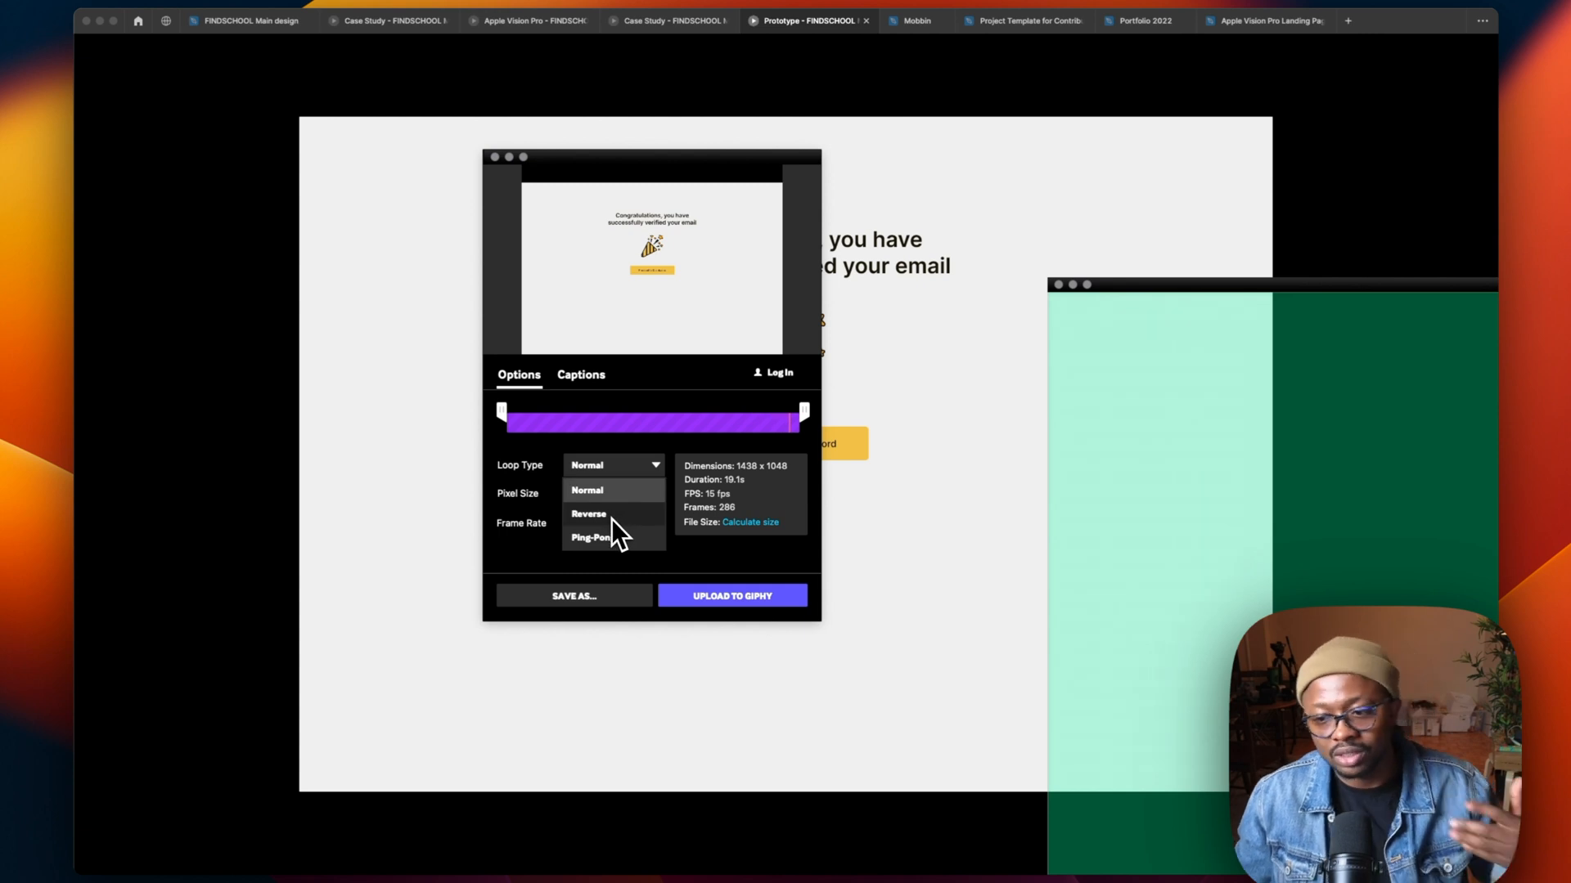
left_click(588, 513)
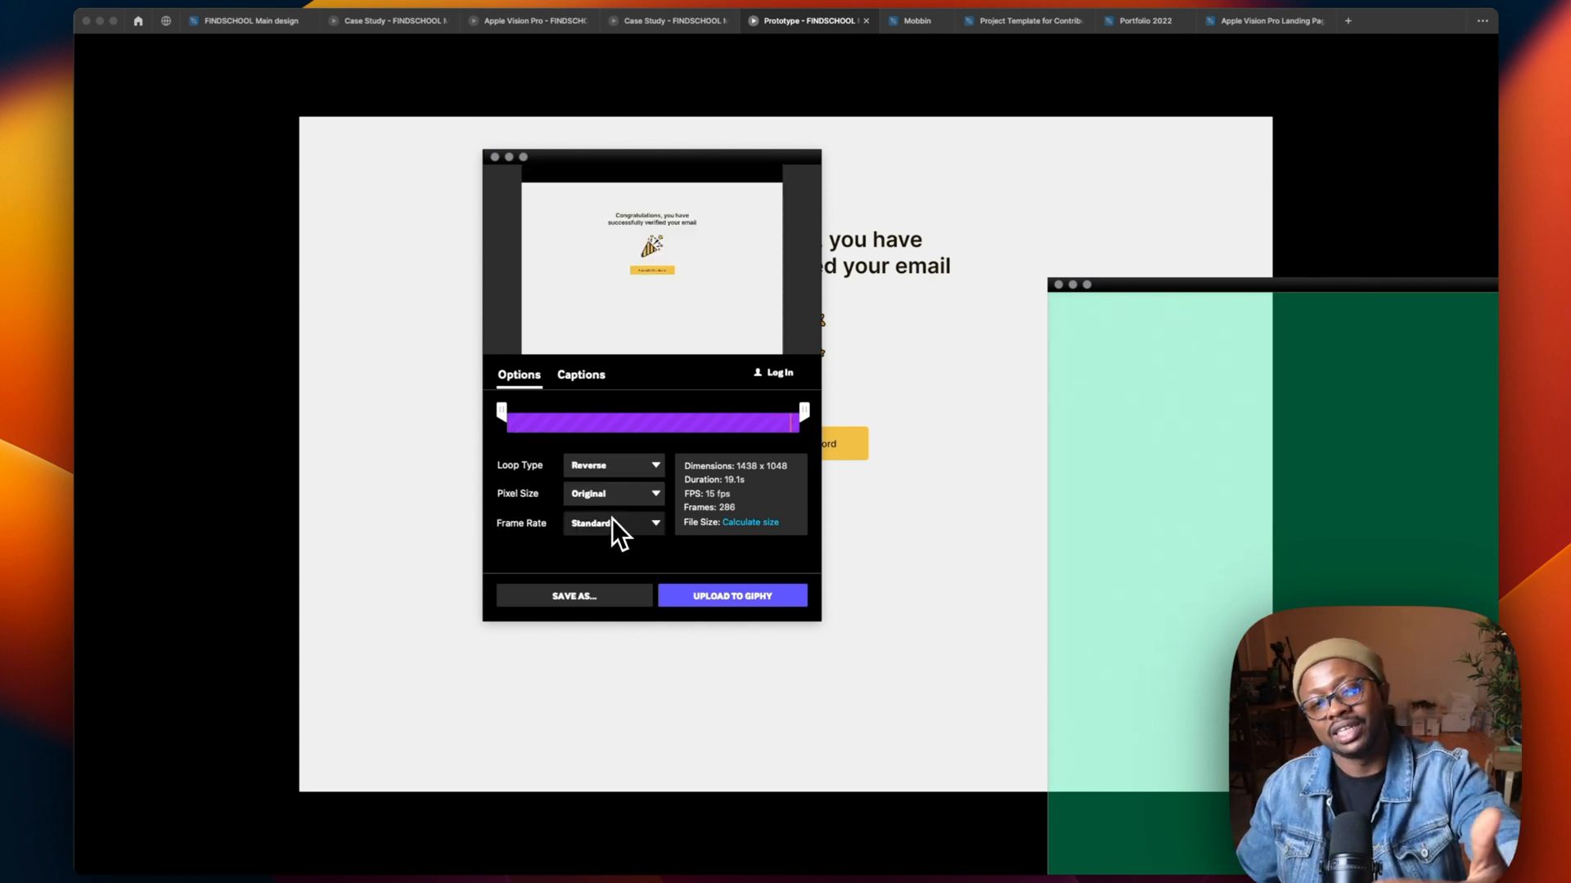
left_click(612, 465)
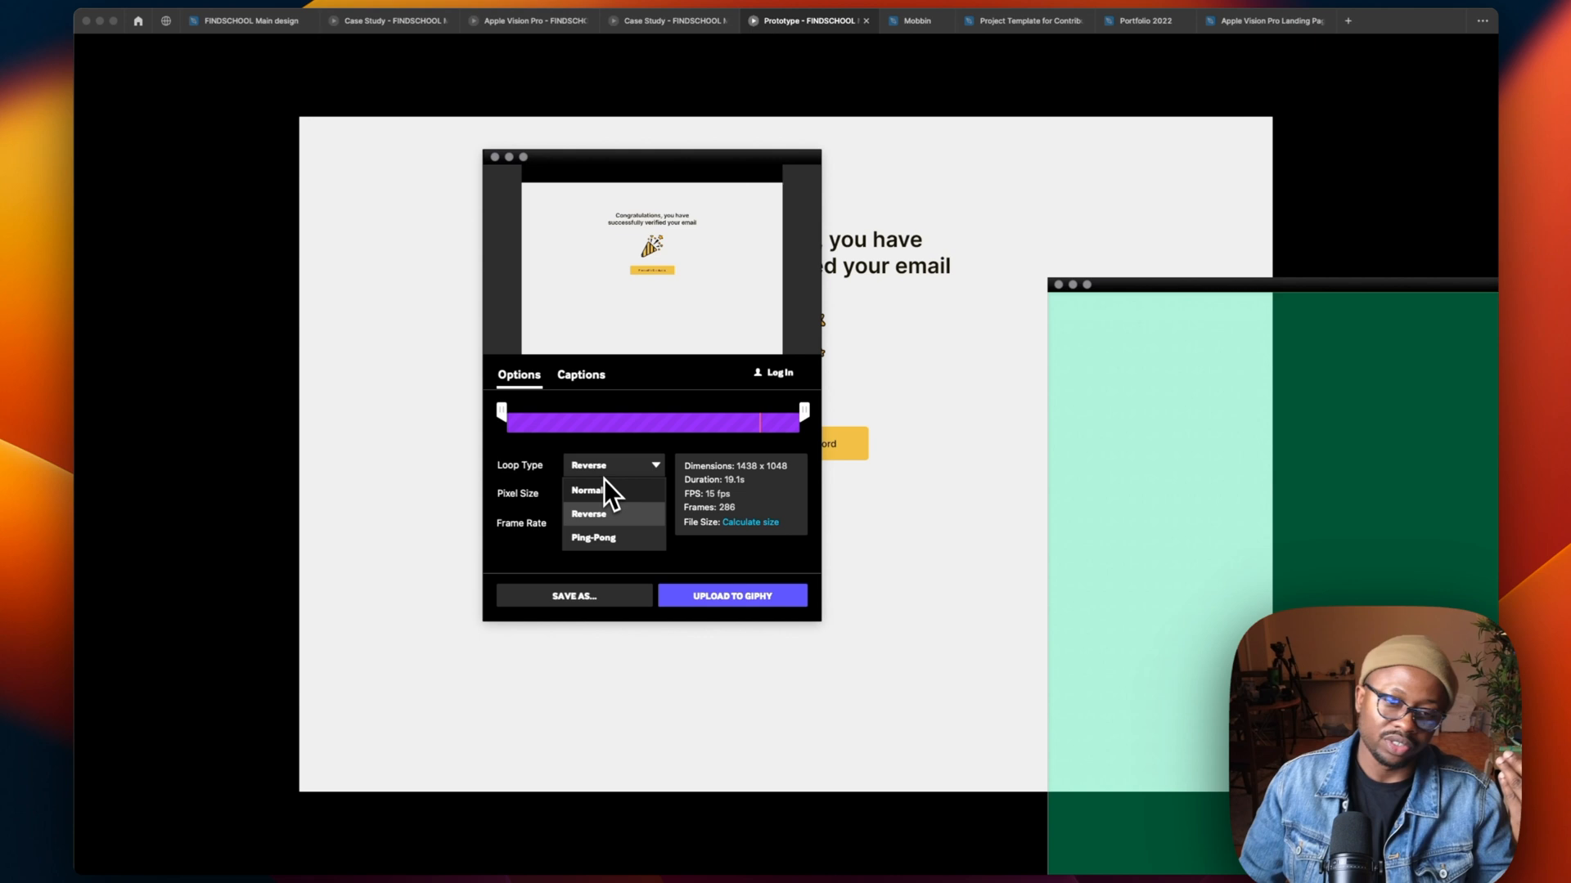
left_click(592, 538)
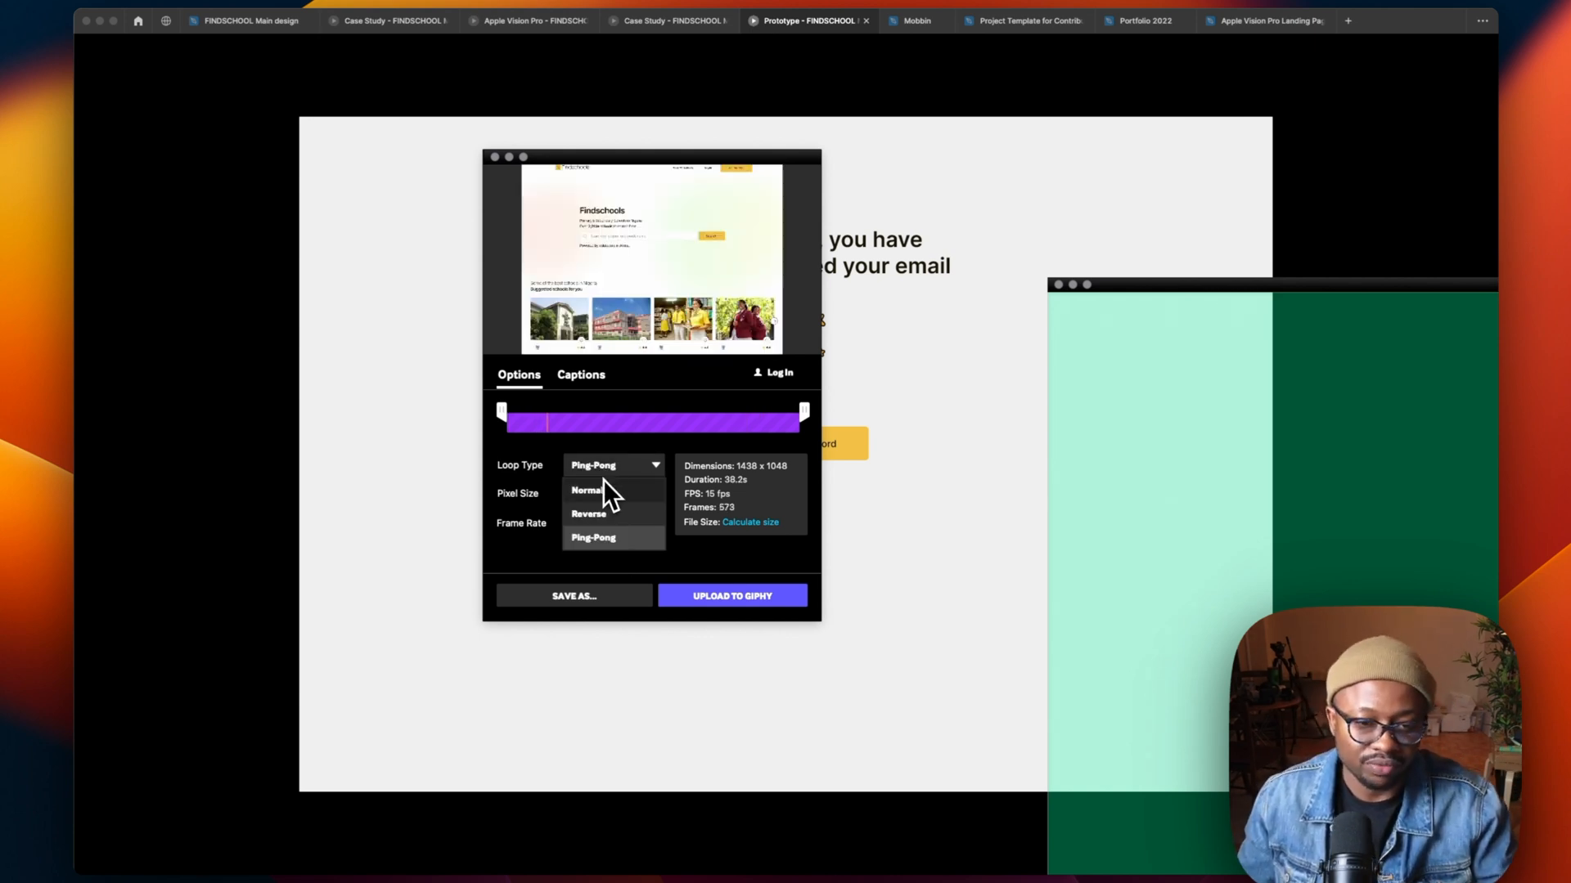
left_click(586, 489)
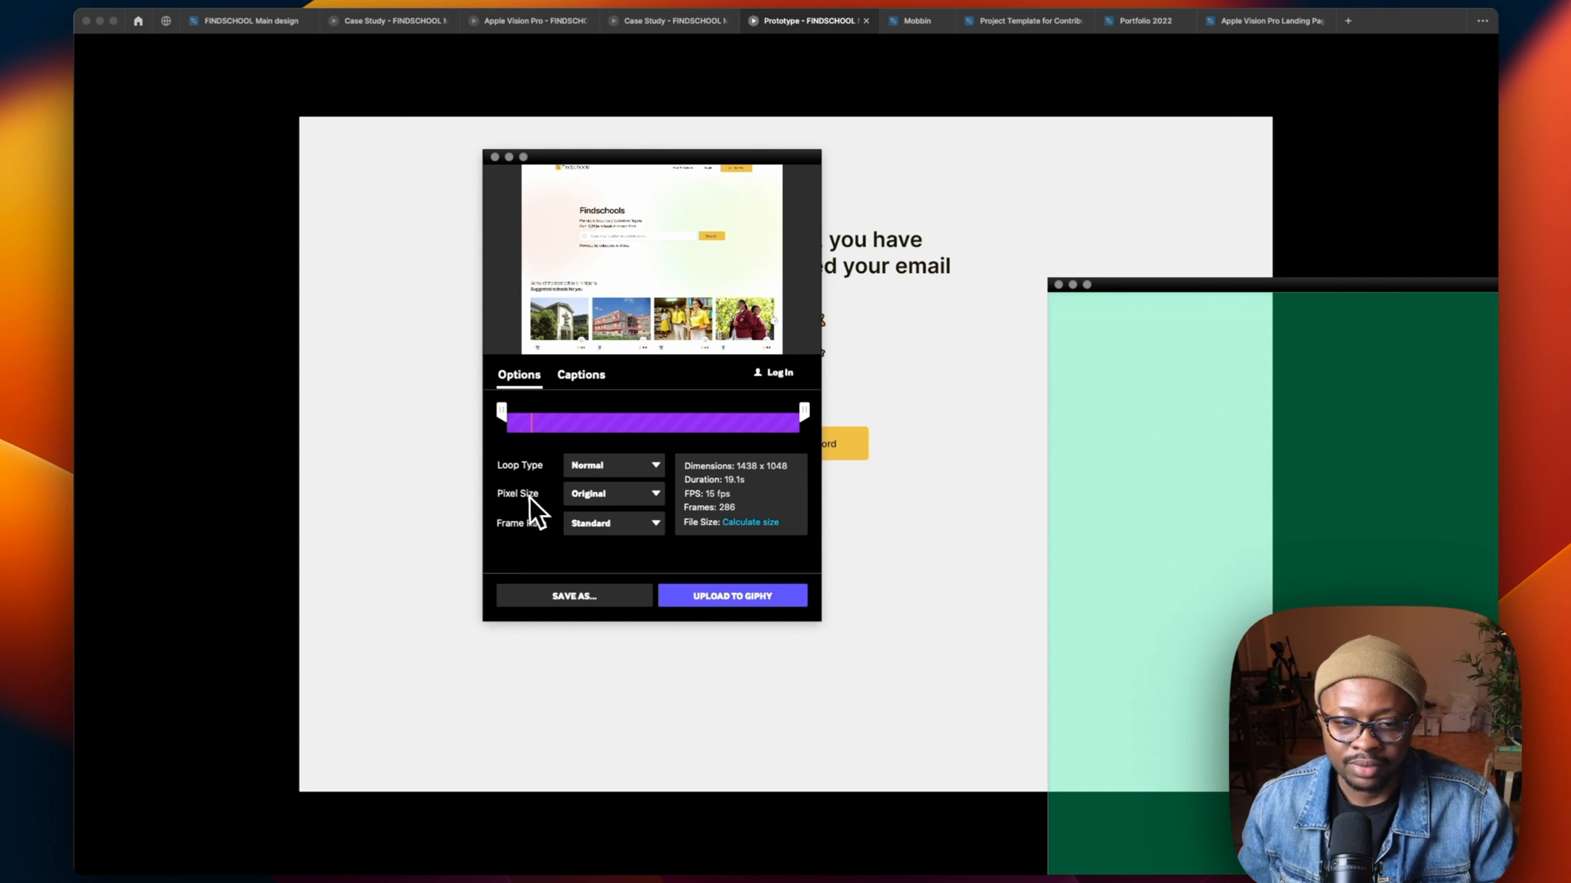
Keep the GIF's pixel size at Original.
left_click(612, 493)
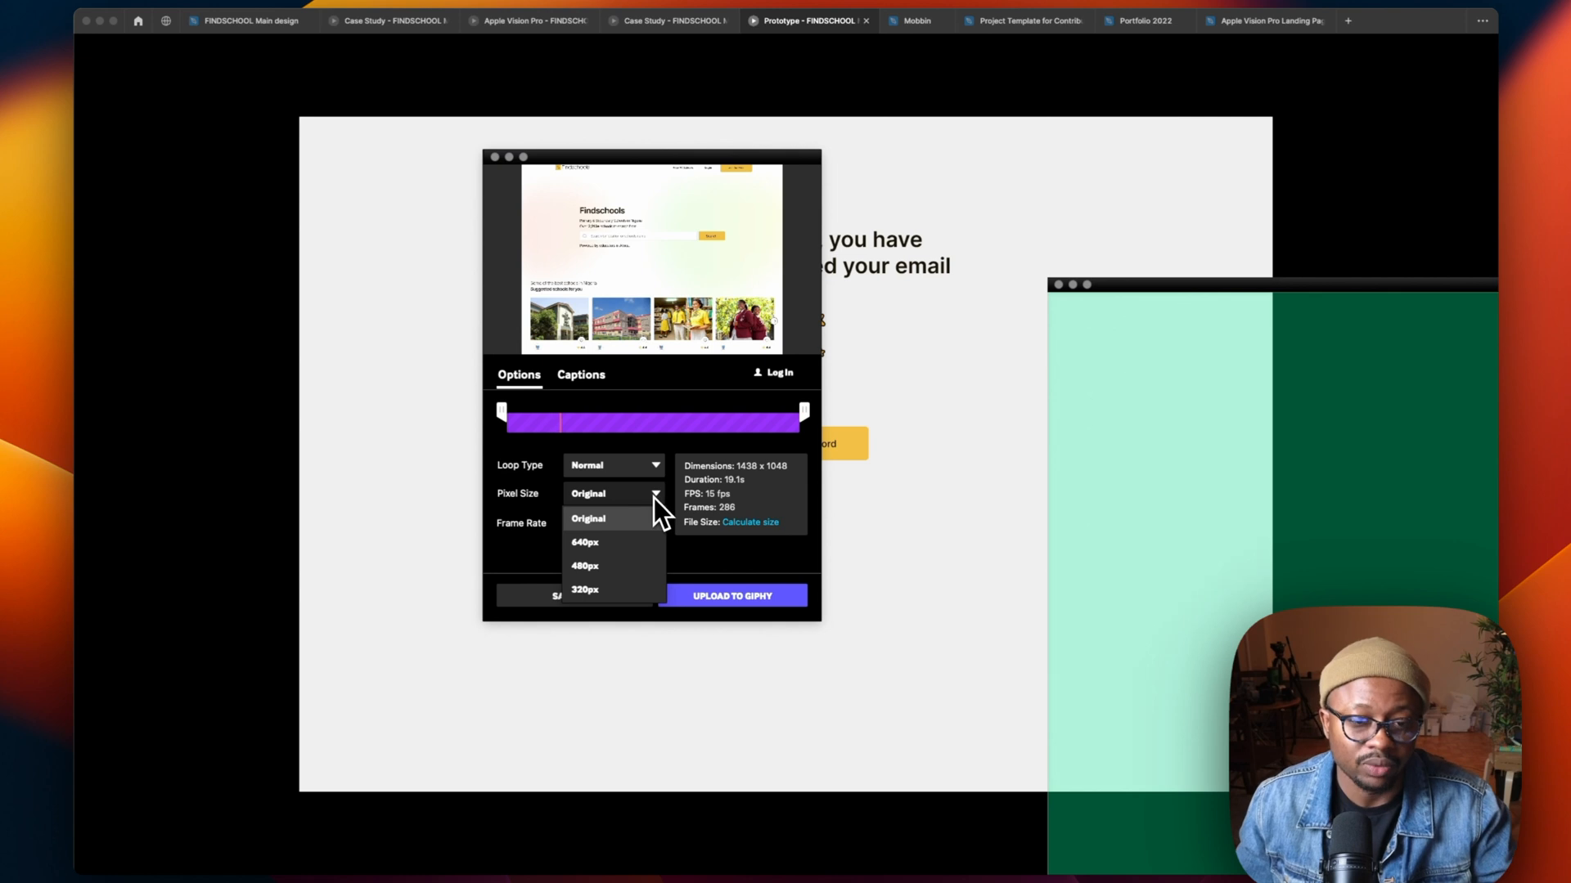
left_click(613, 524)
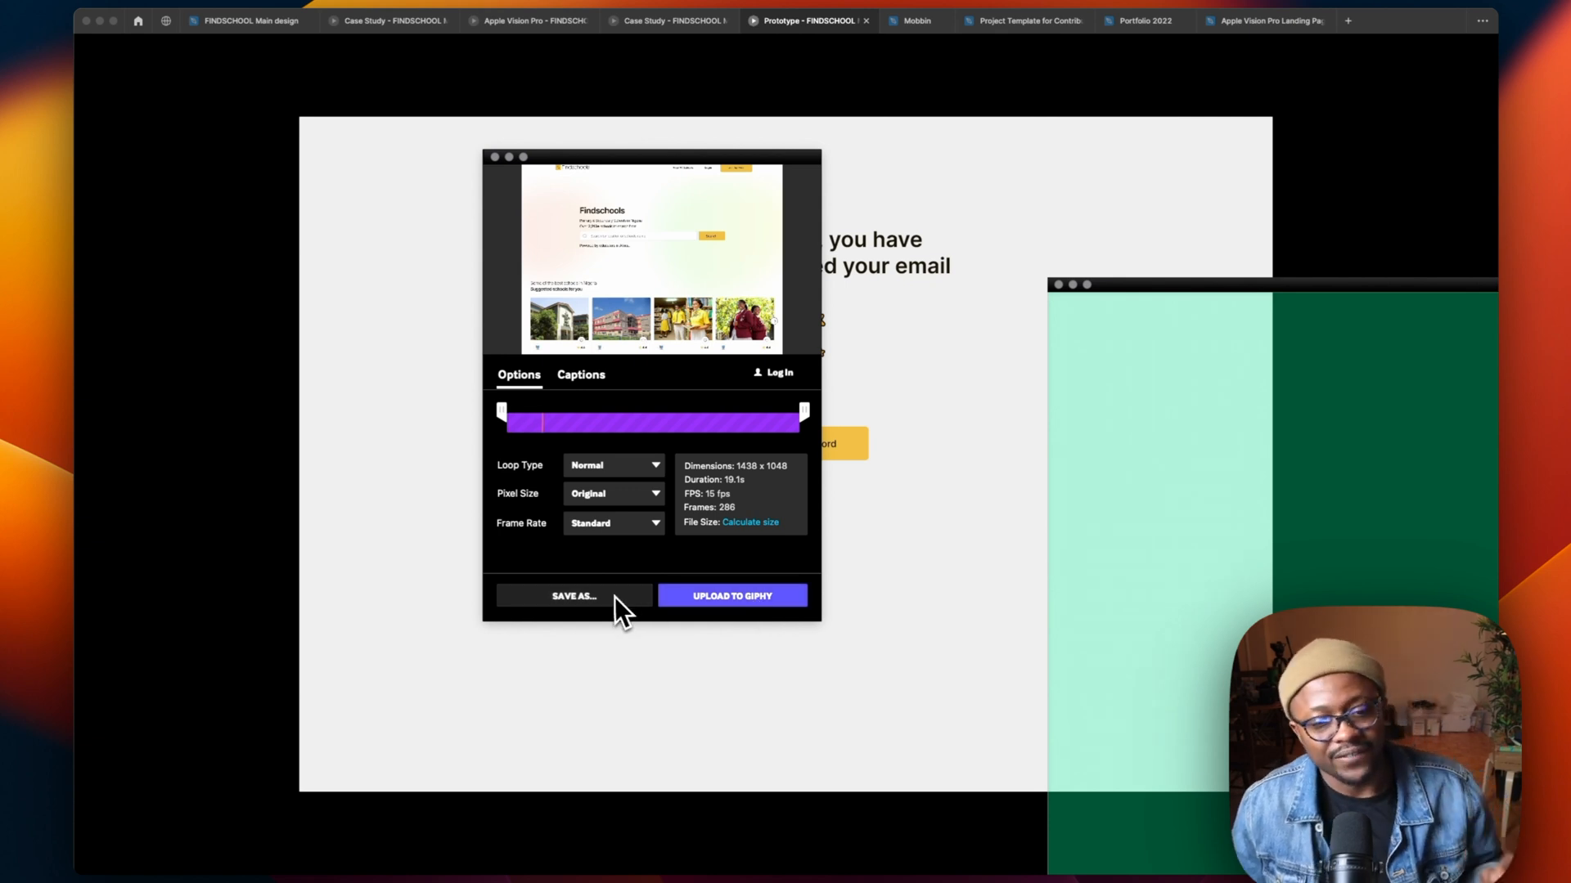
Start Save As, cancel it once, then start saving the recording again.
left_click(573, 595)
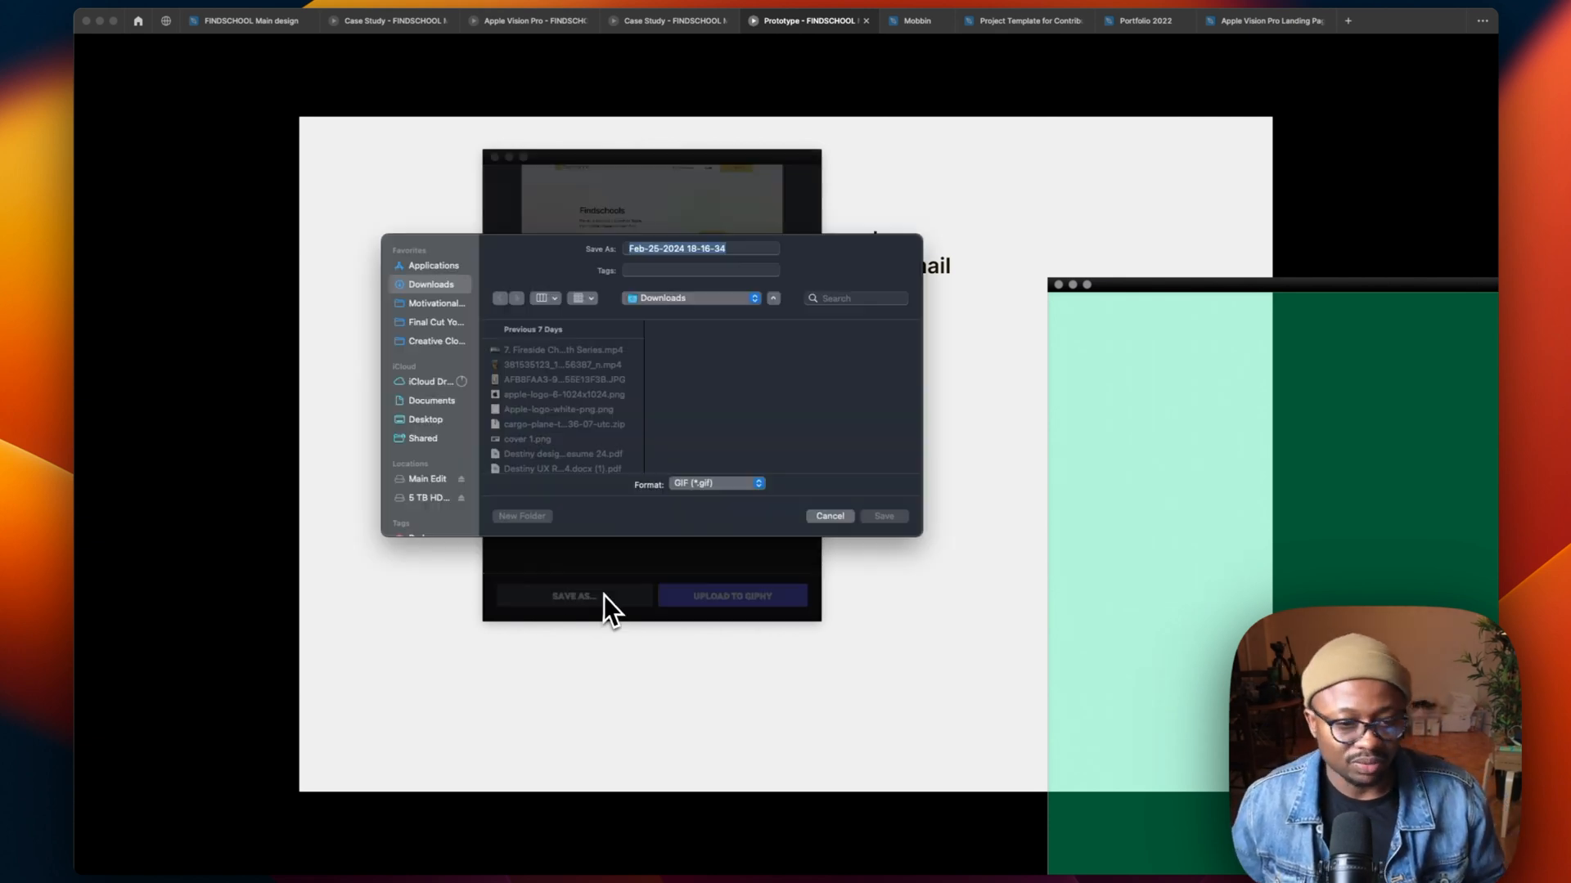
left_click(698, 247)
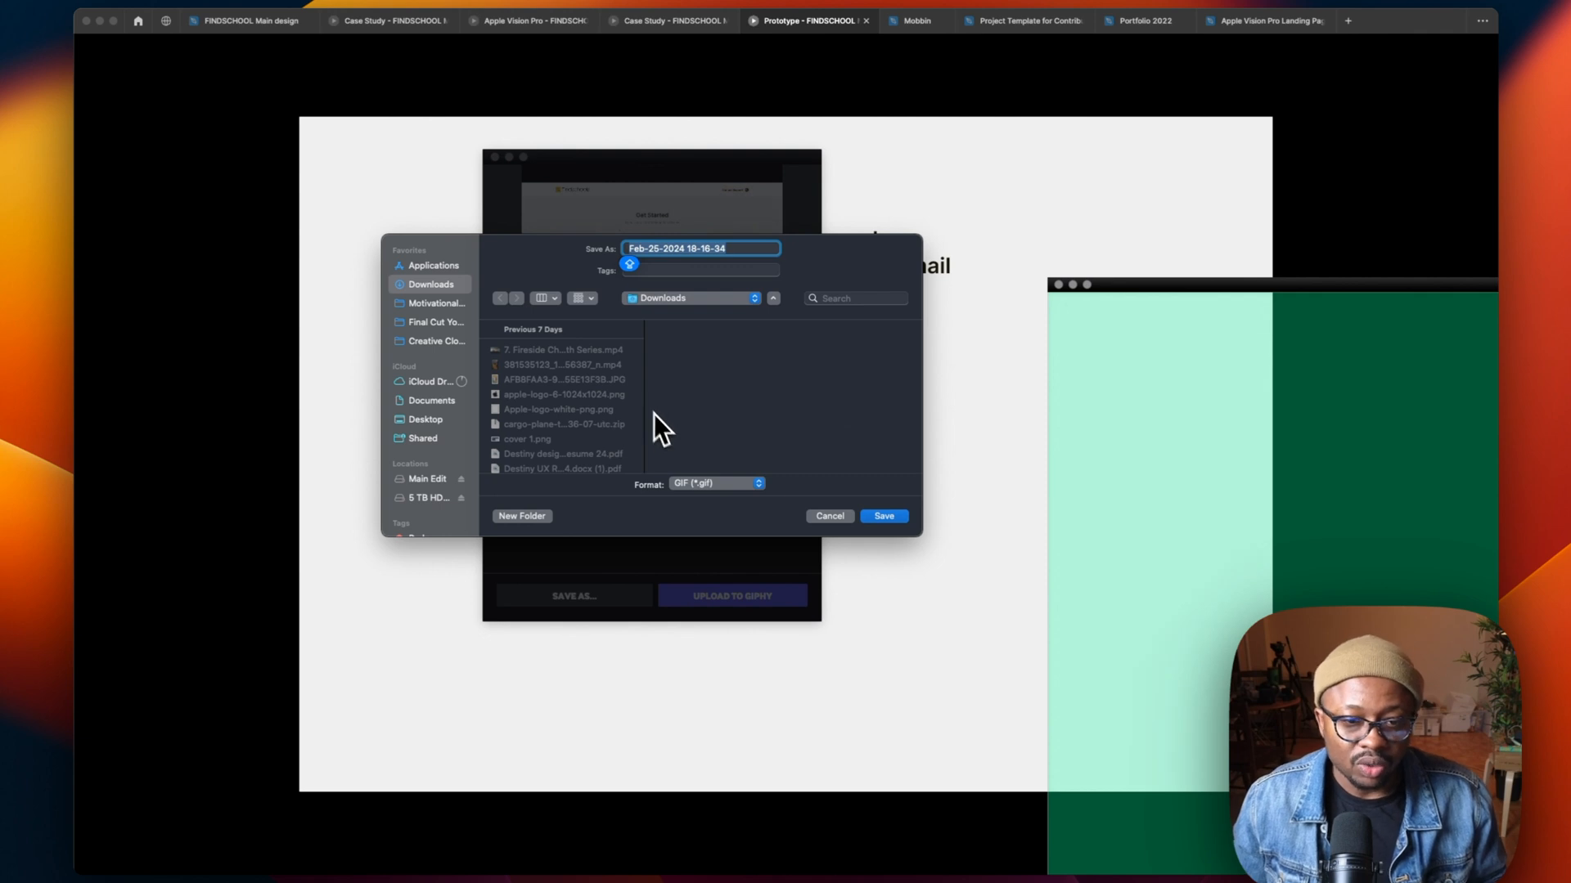
left_click(715, 485)
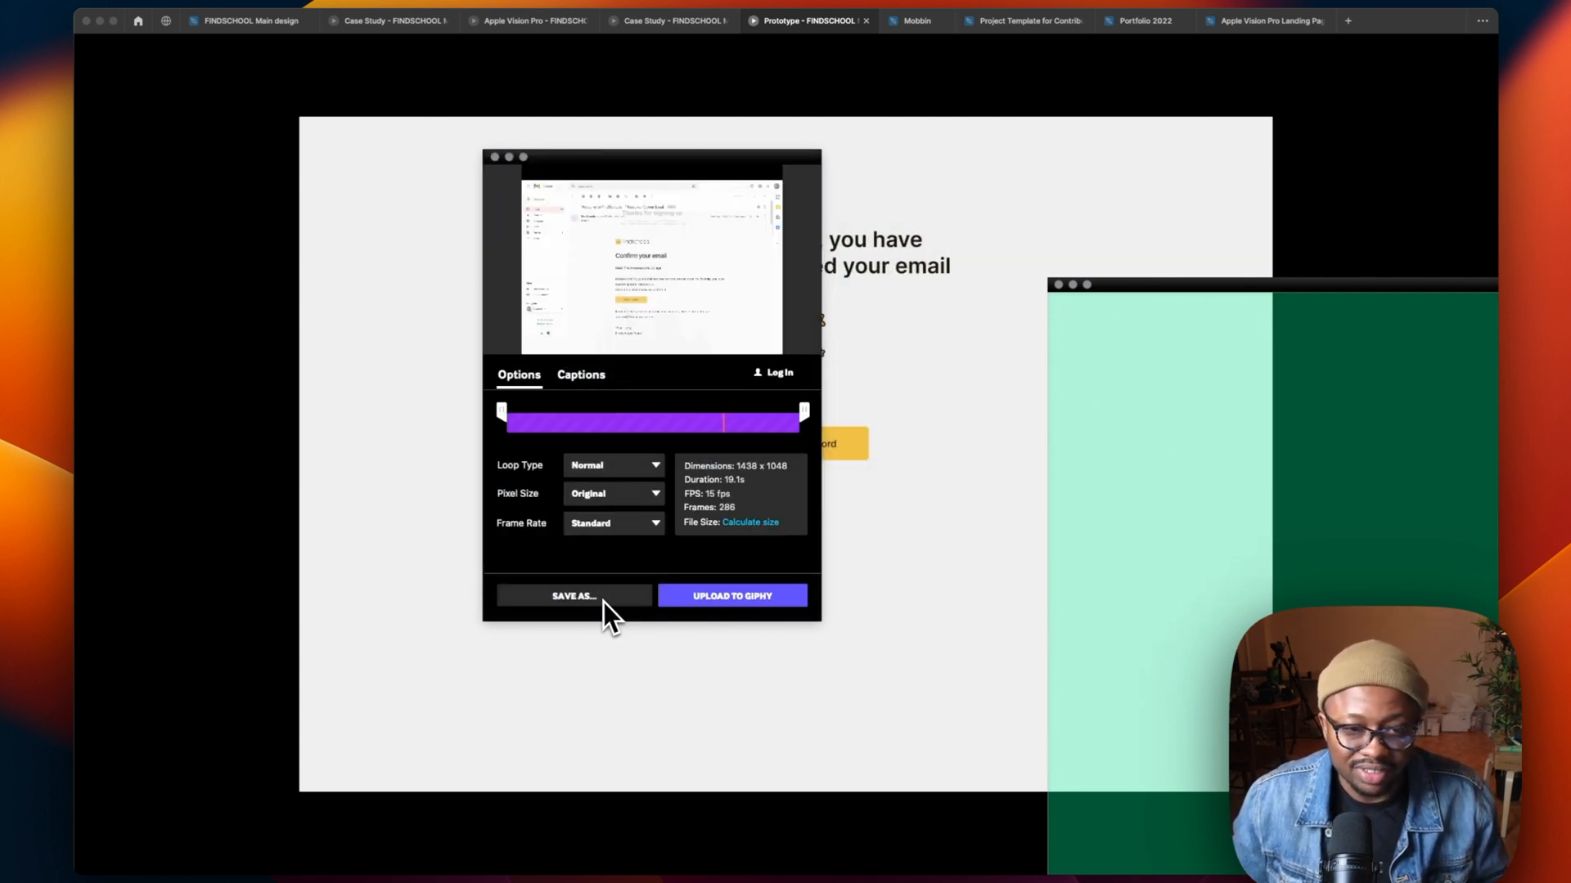
left_click(572, 595)
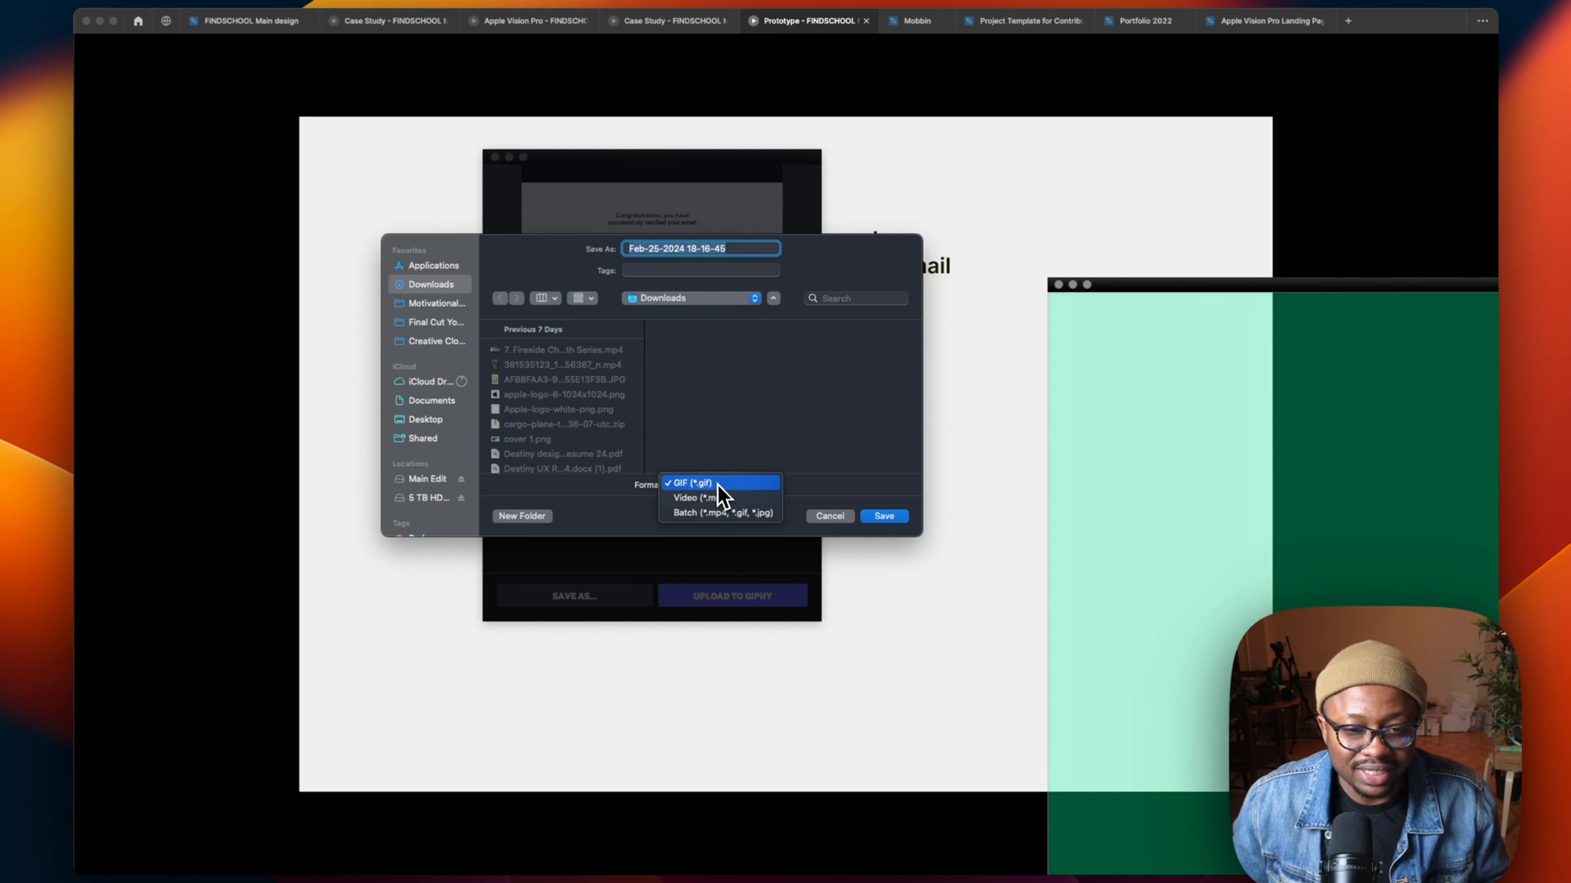
mouse_move(728, 510)
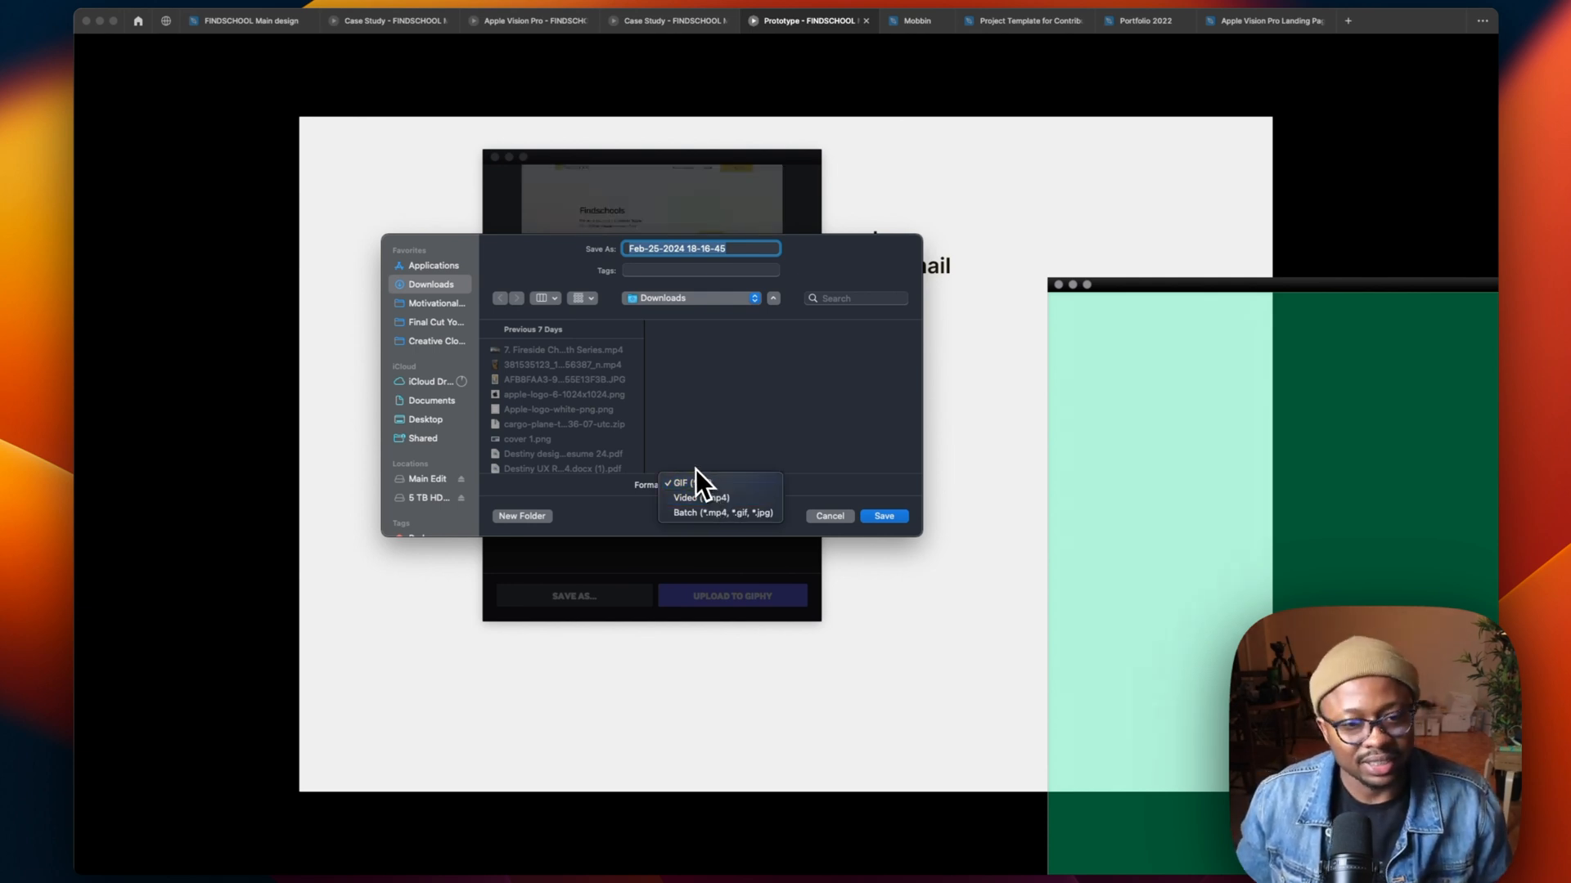
Name the file 'gIF TEST' and save it as a GIF in Downloads despite the size warning.
left_click(684, 483)
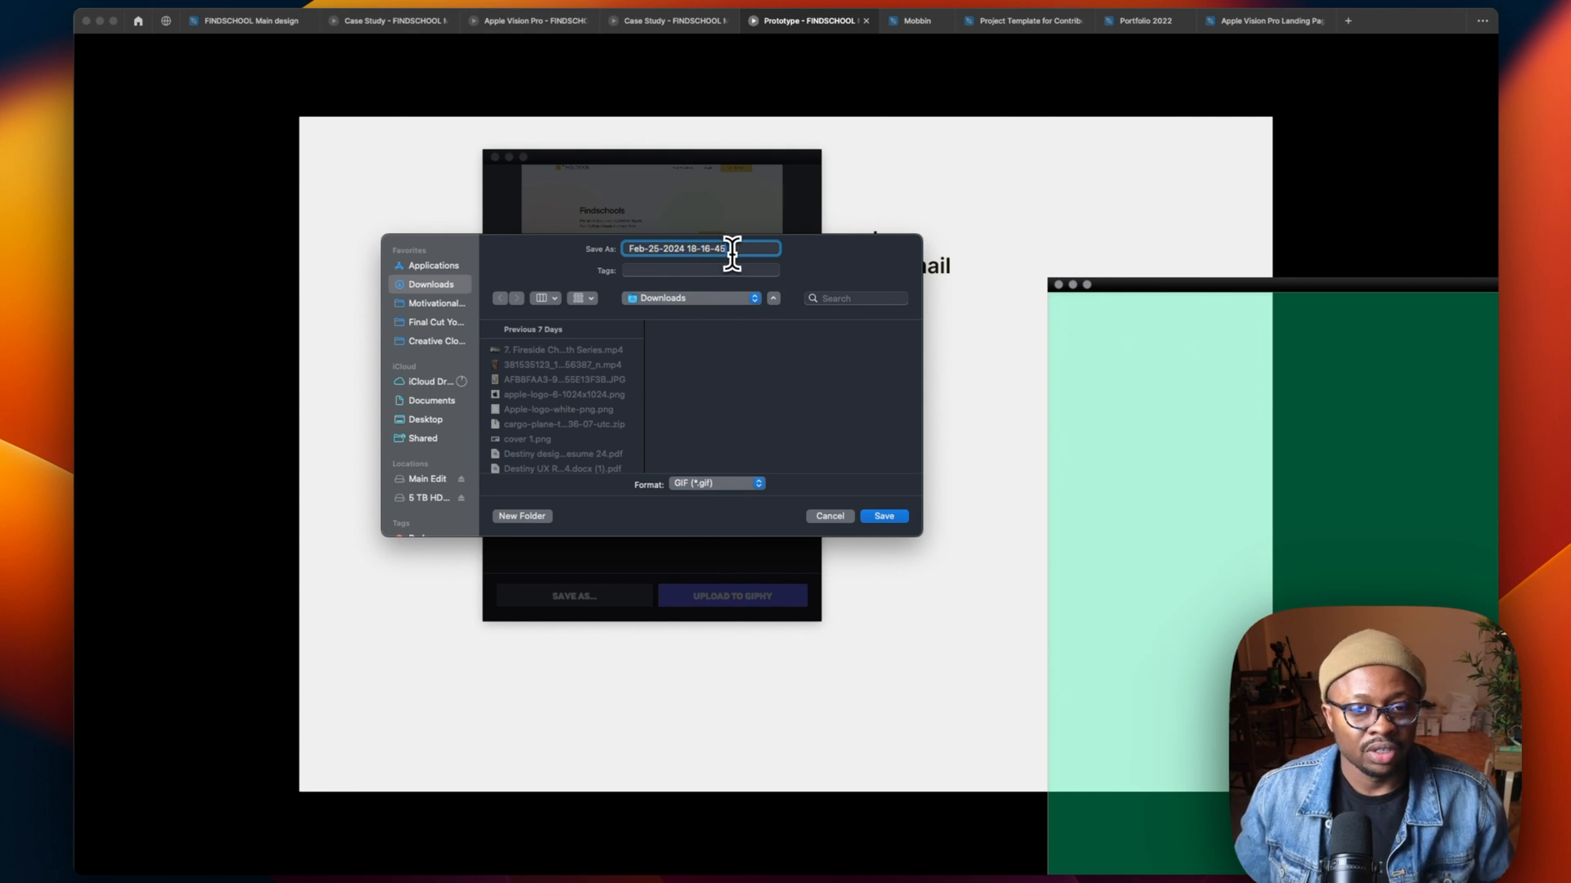
type("g")
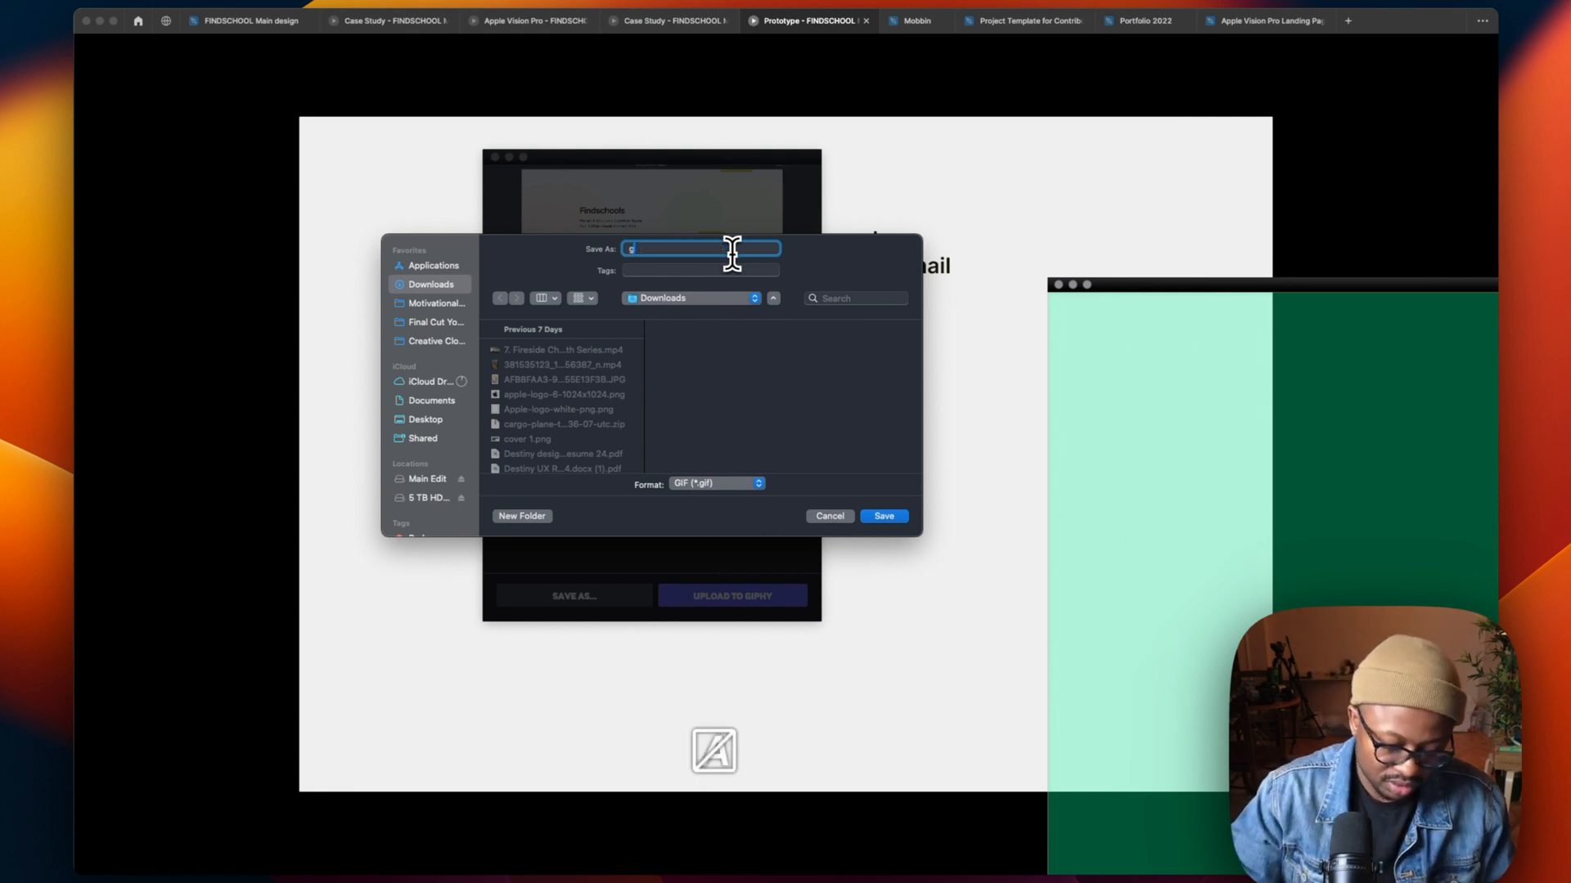
type("IF TEST")
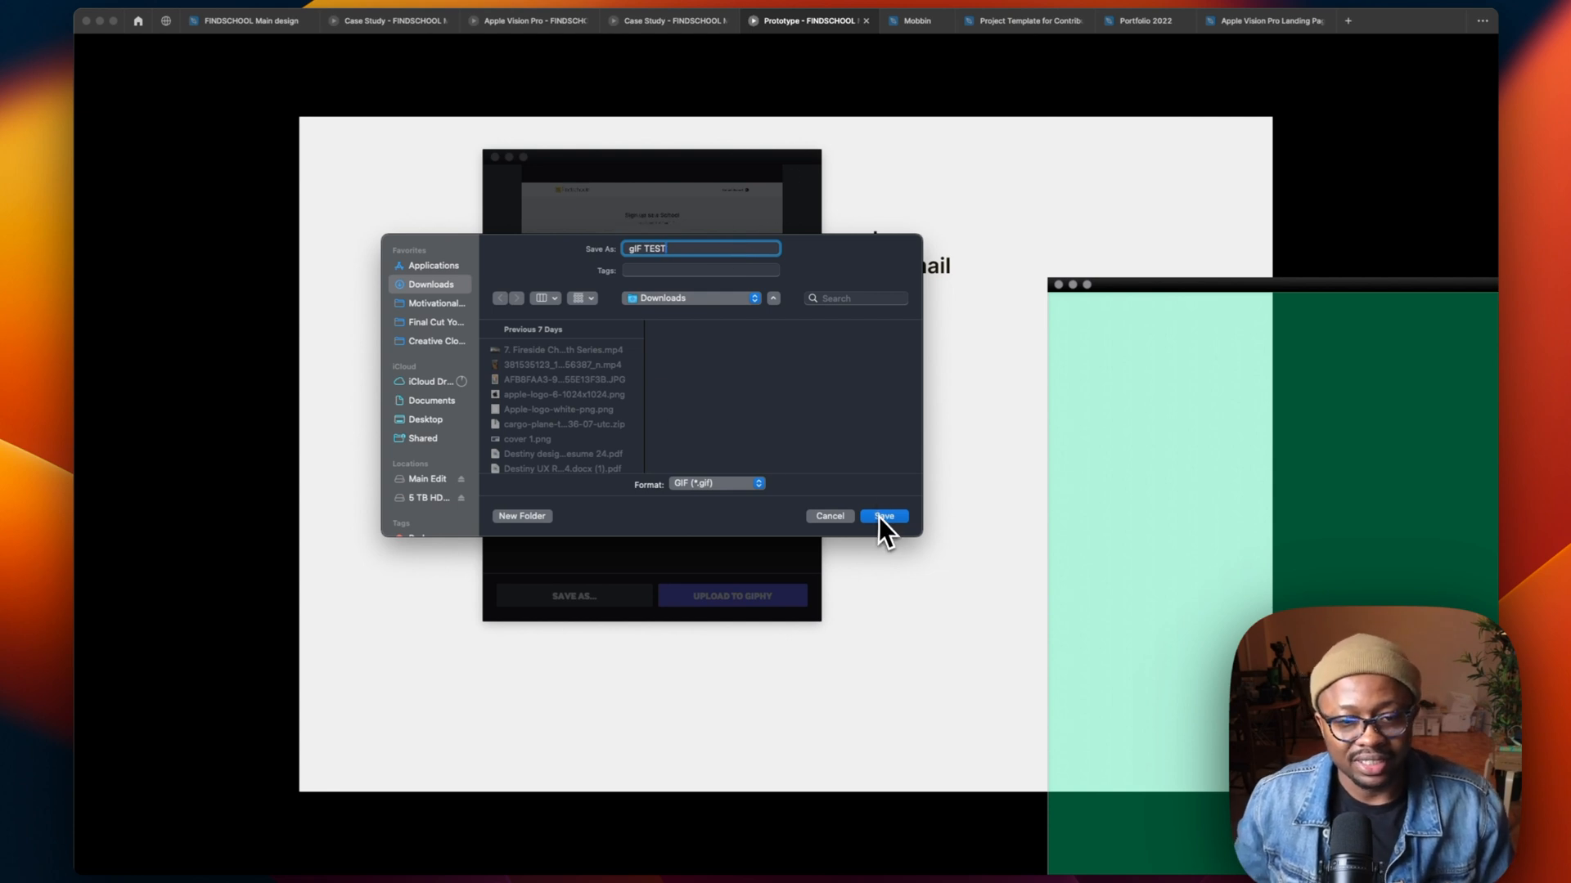
left_click(882, 515)
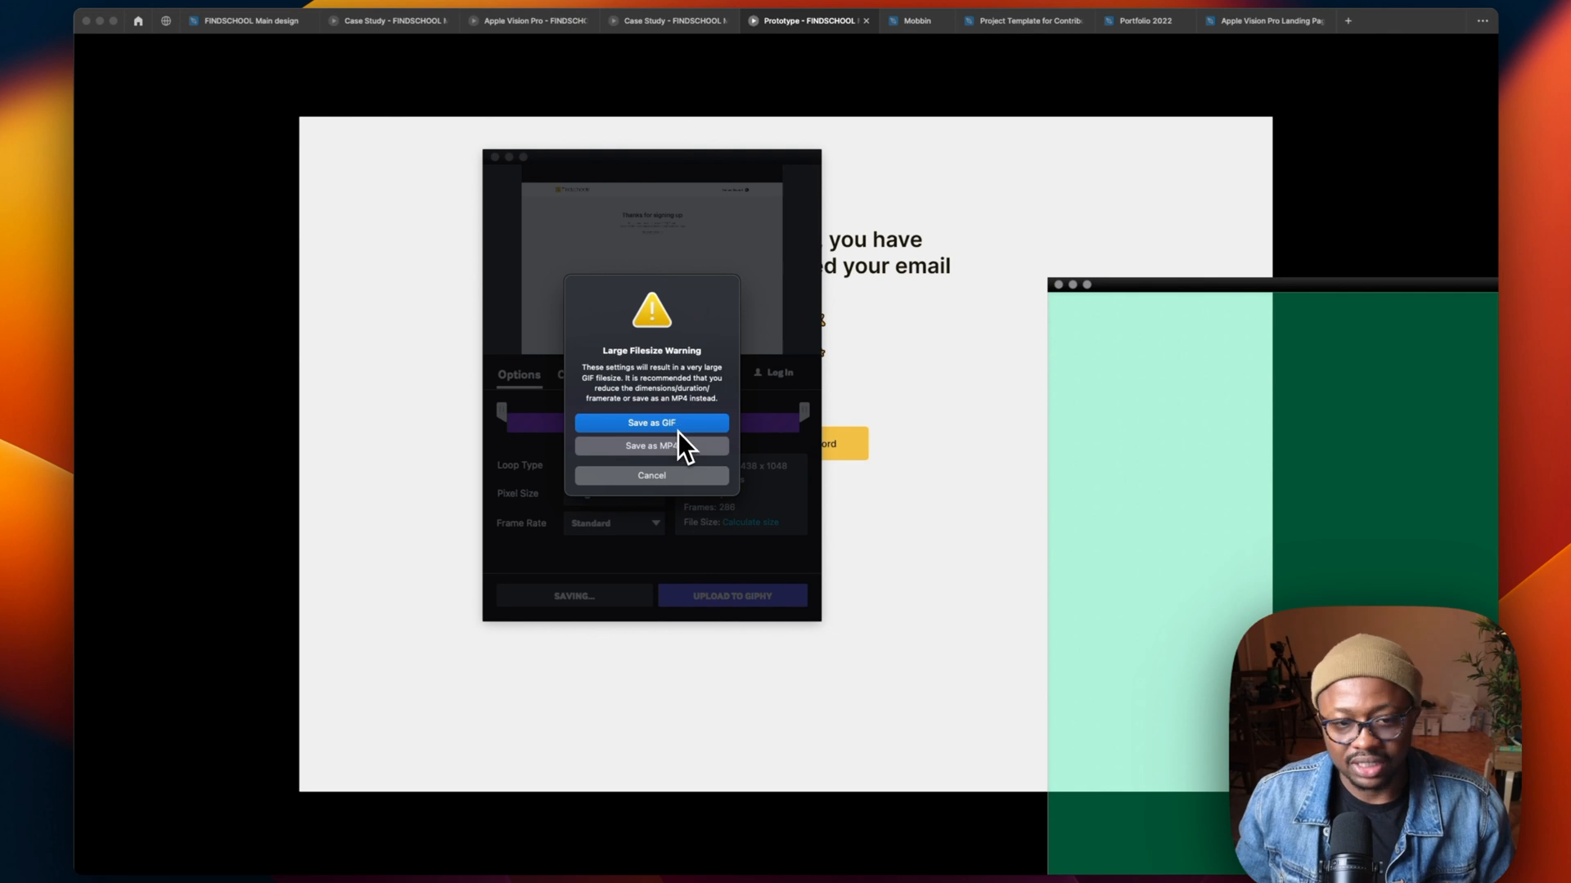
left_click(651, 422)
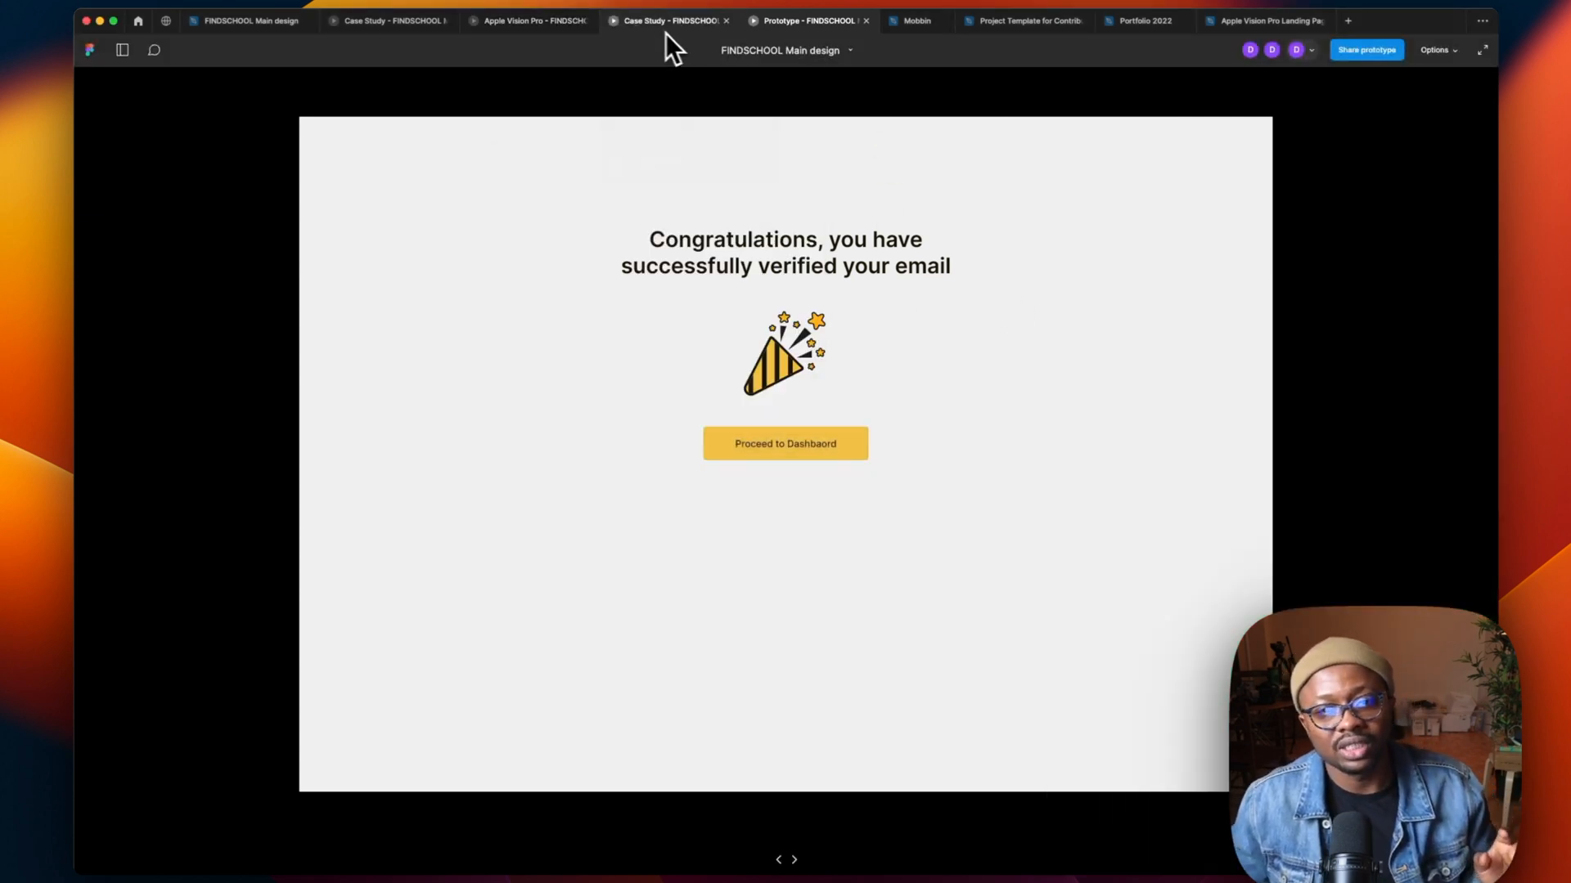
Return to the Findschools design file and scroll to the onboarding 1 screen's fill settings.
left_click(246, 20)
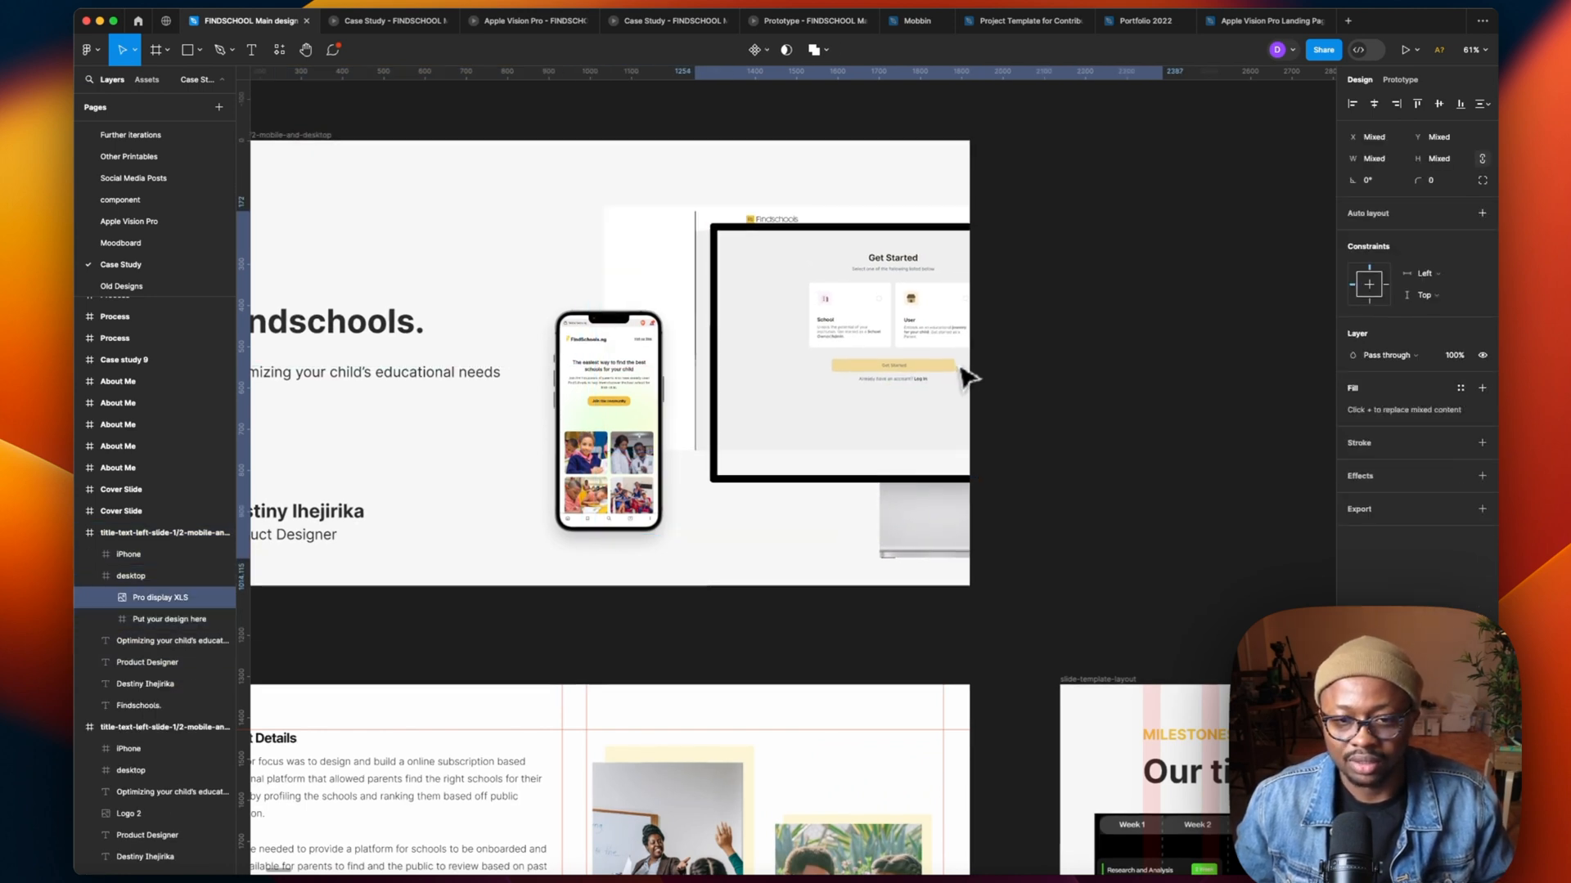
scroll("down", 3)
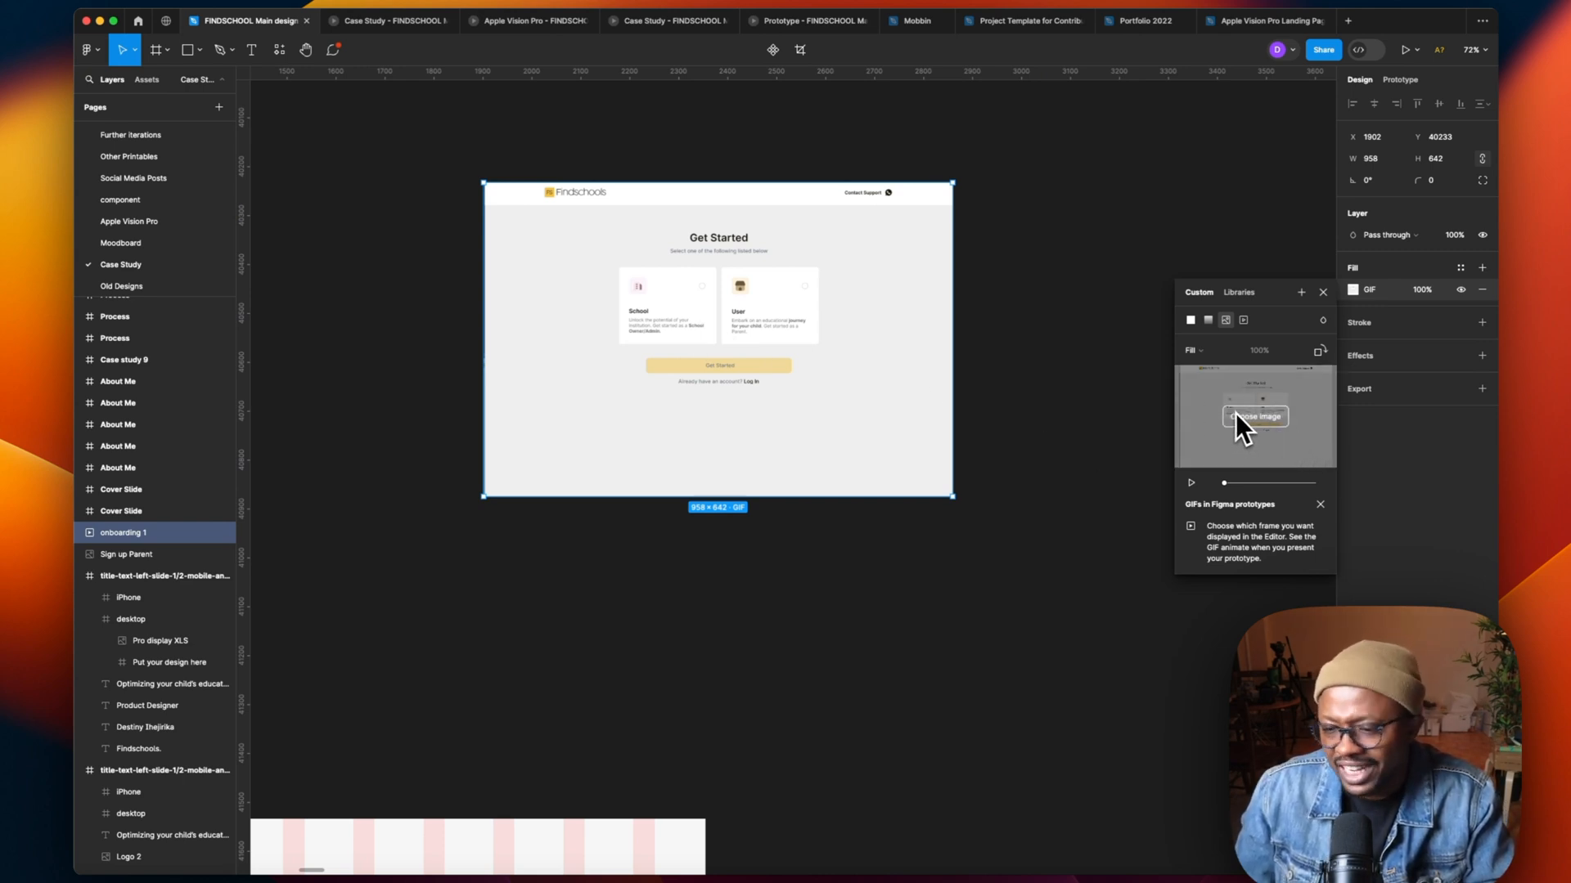
mouse_move(1252, 435)
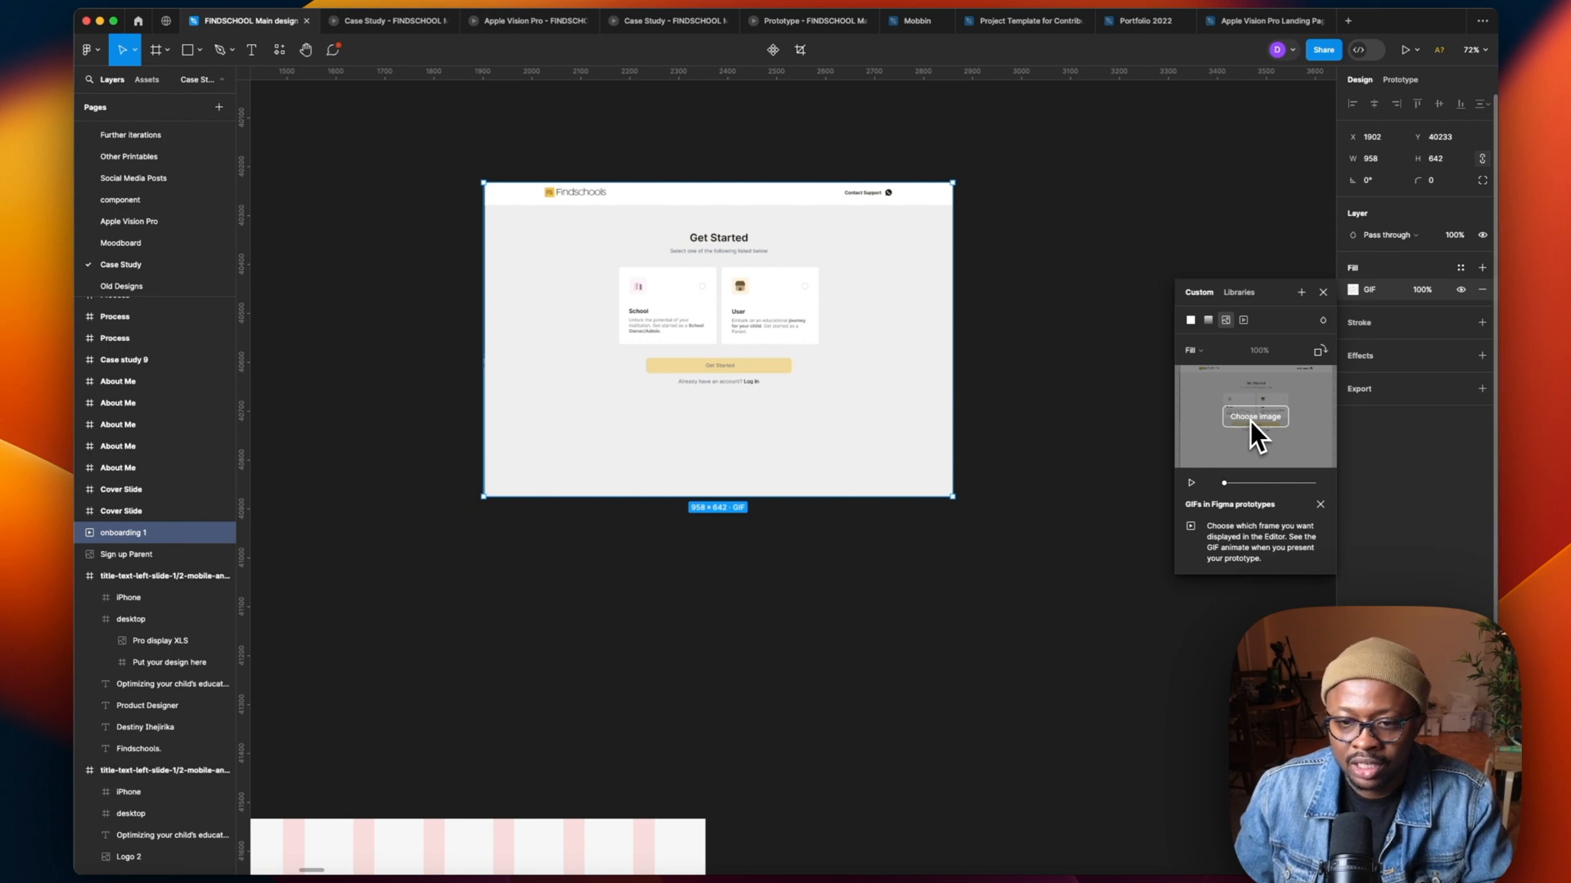
Fill onboarding 1 with gIF TEST.gif from Downloads and scrub to the Get Started frame.
left_click(1254, 417)
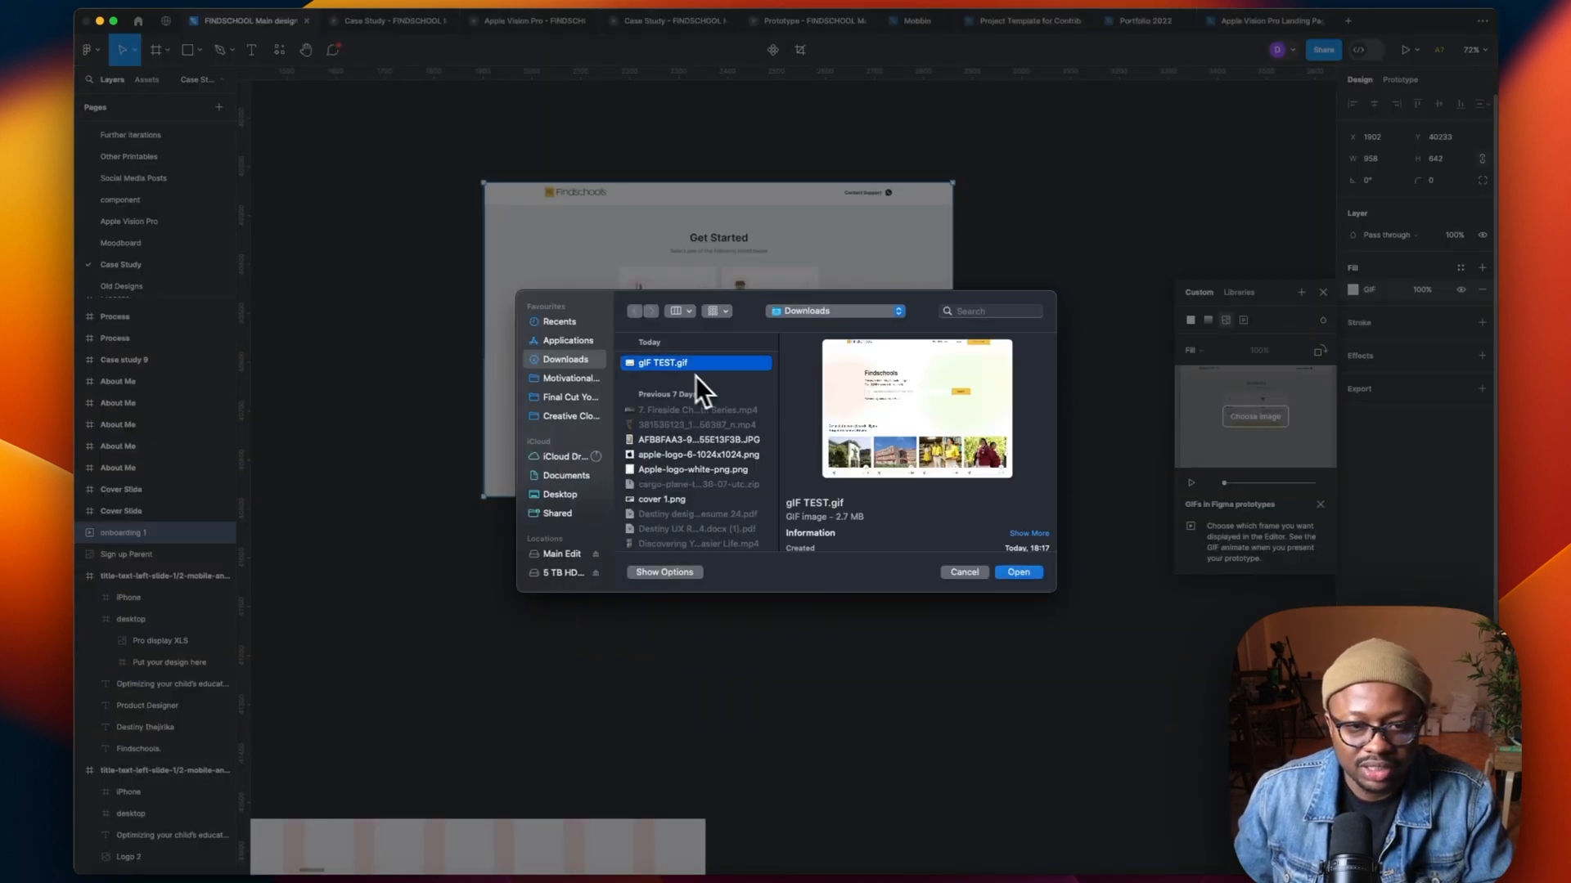
left_click(1018, 573)
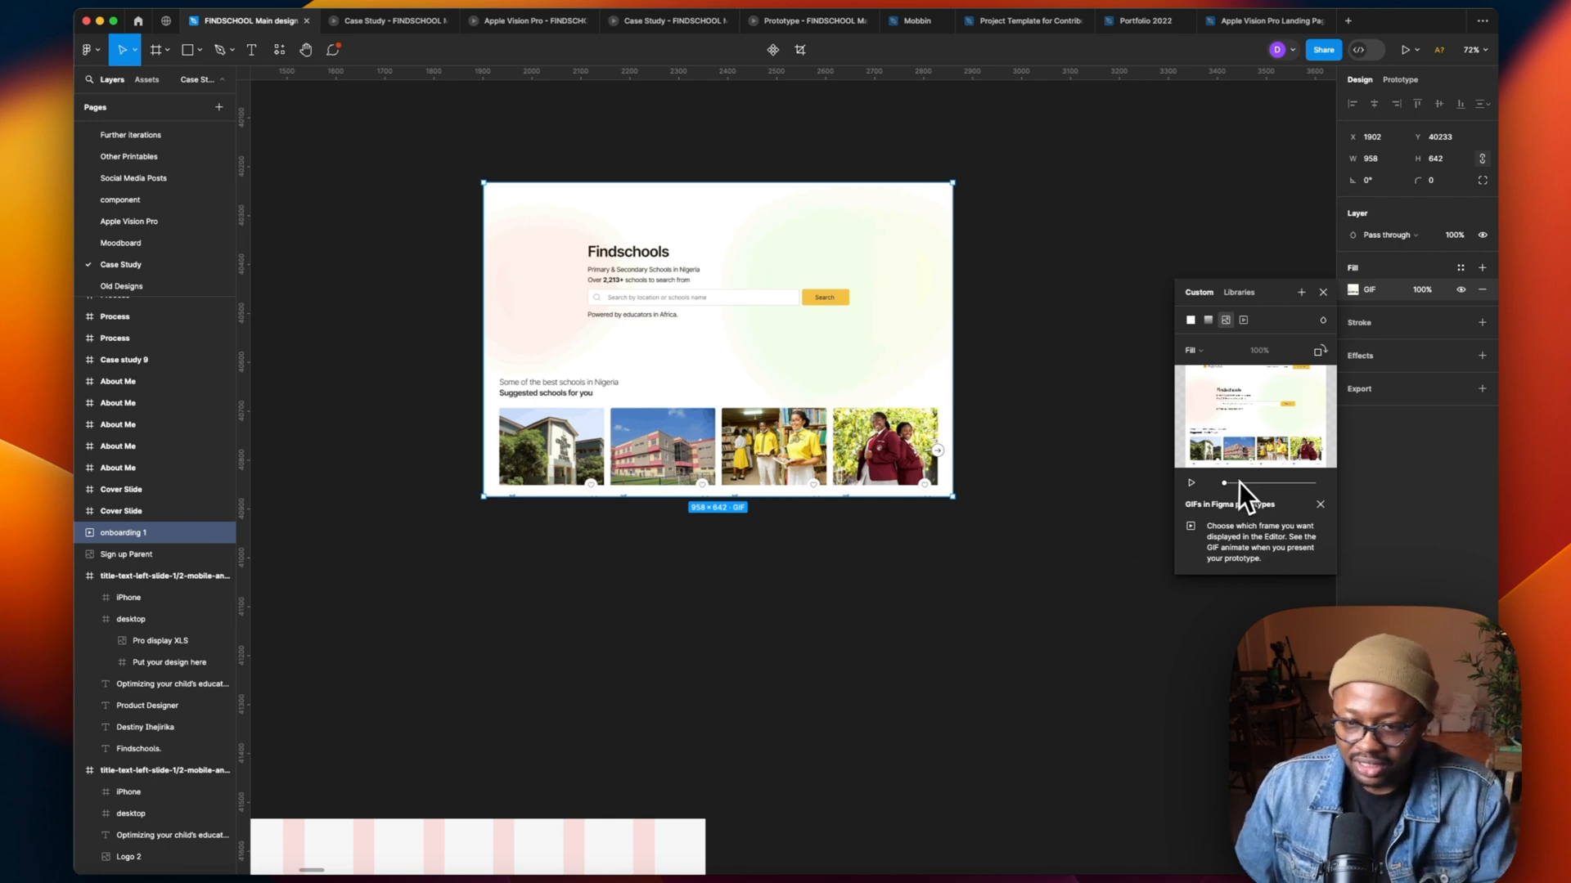
left_click_drag(1223, 483, 1263, 482)
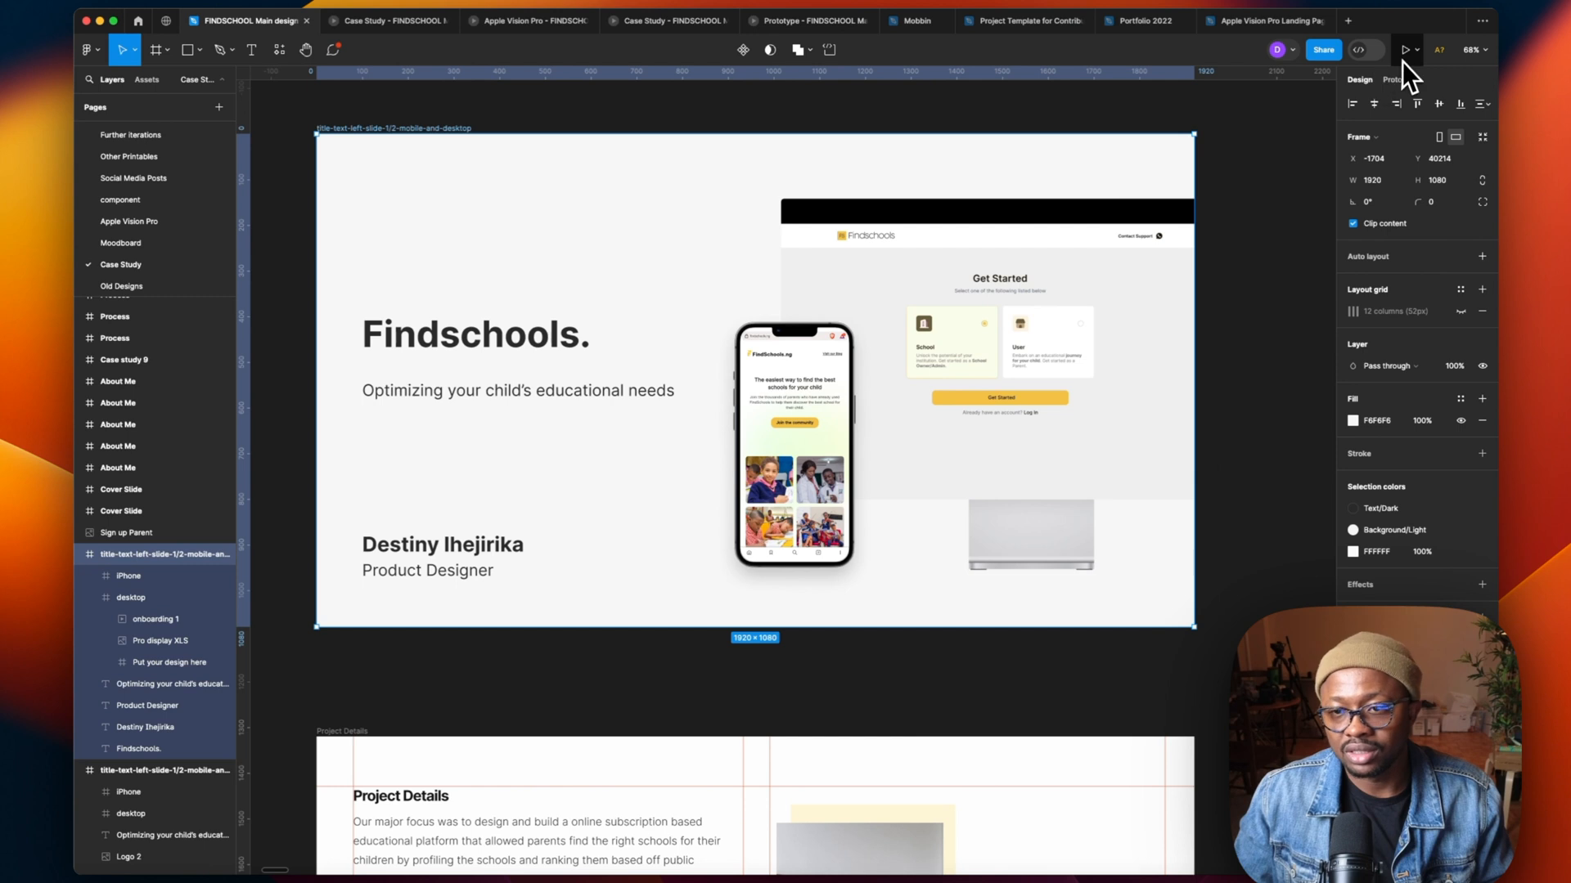
Present the cover slide and watch the sign-up GIF animate on the desktop mockup.
left_click(1407, 50)
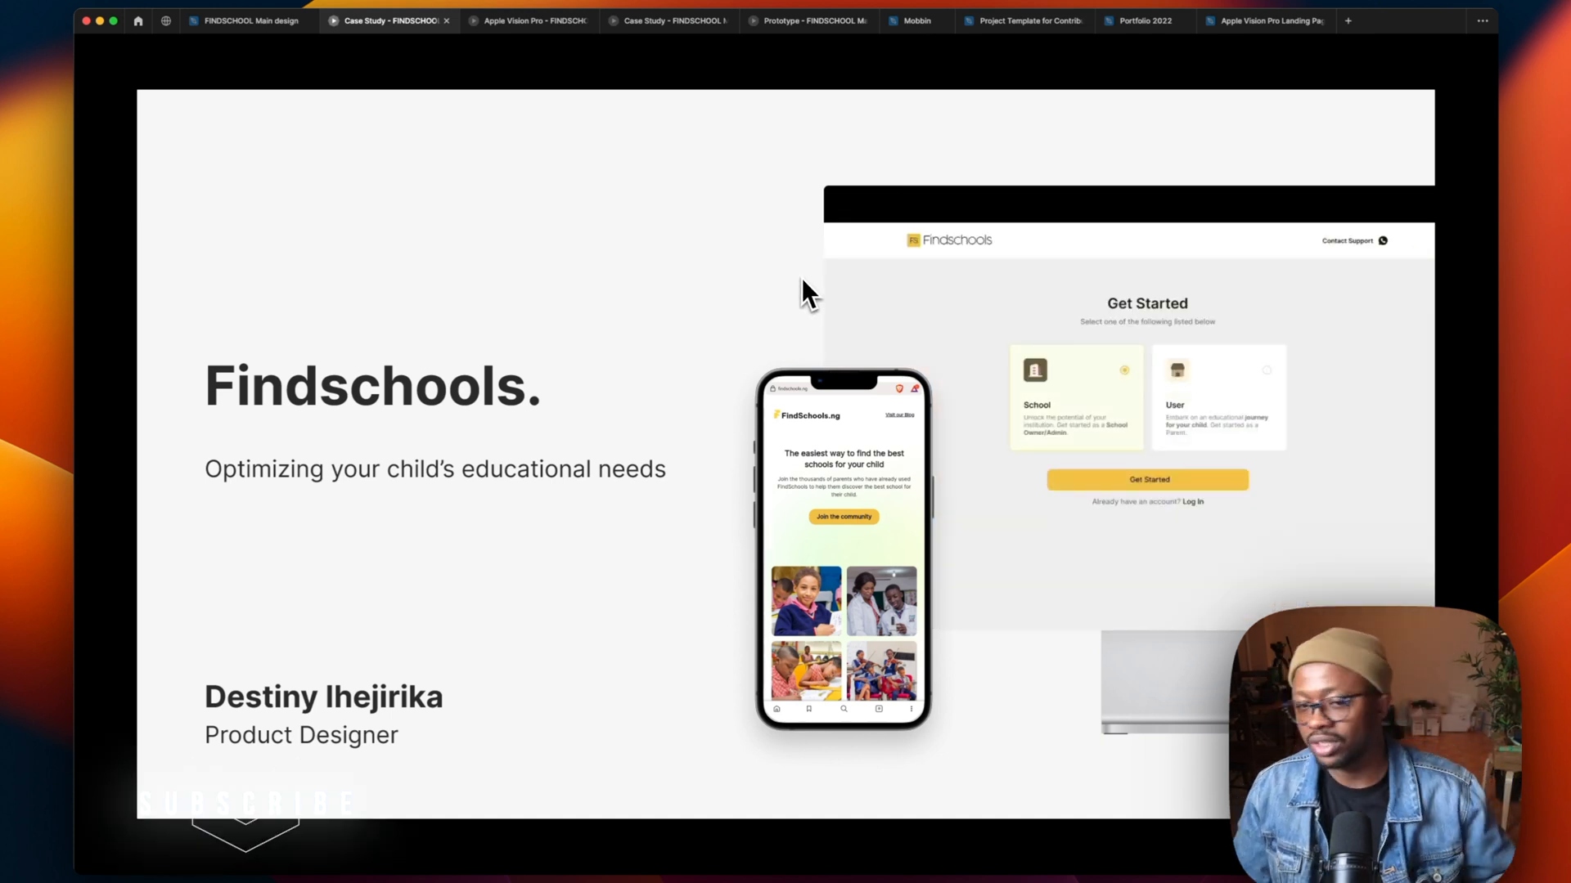
left_click(1147, 480)
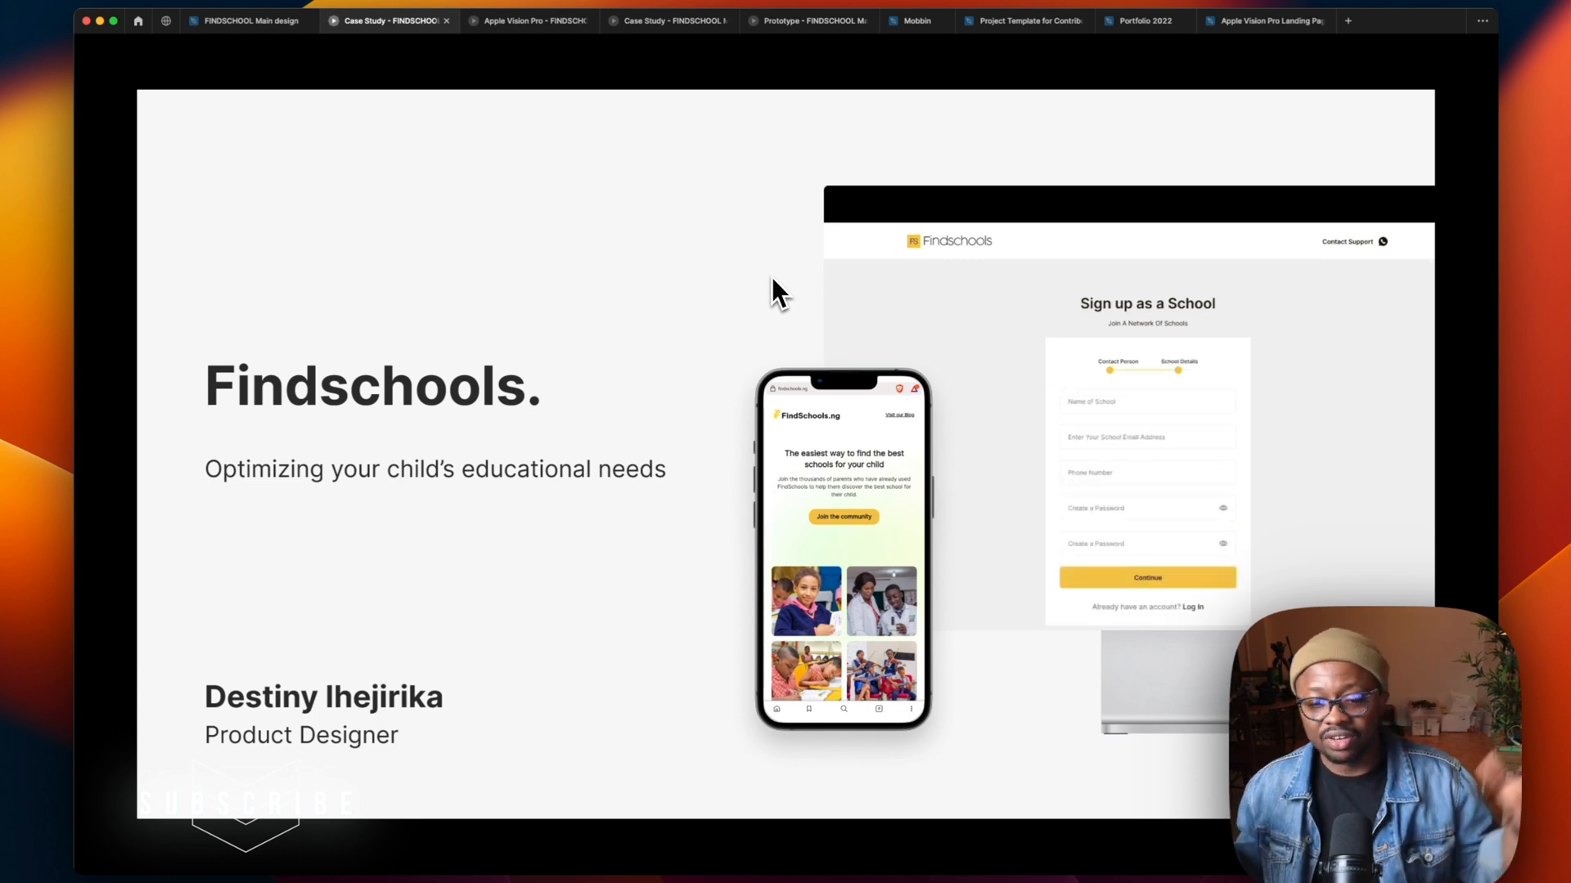
left_click(1145, 578)
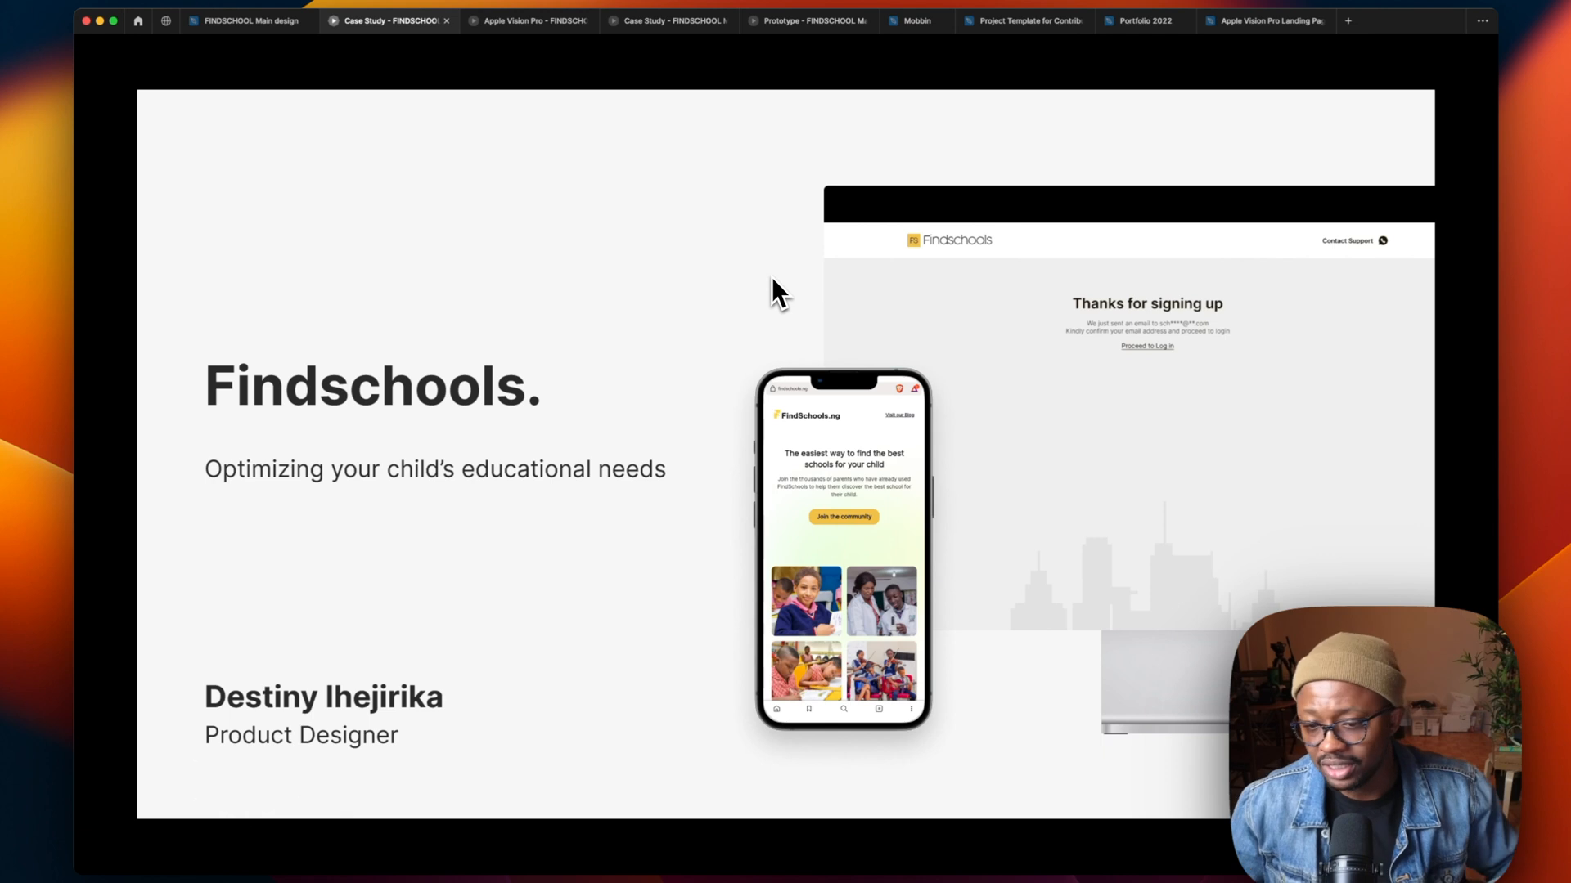